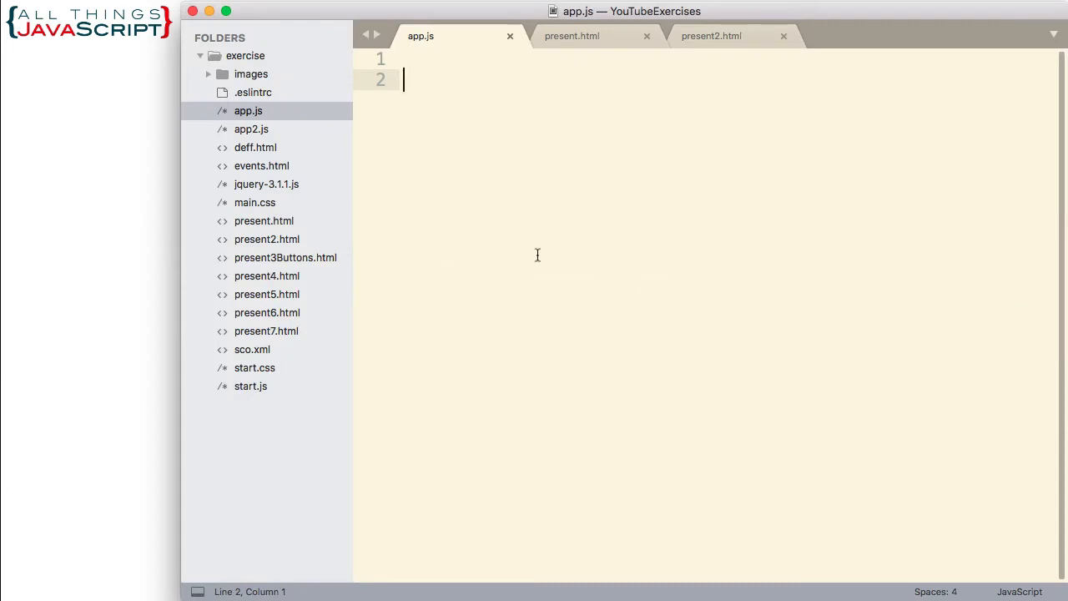
- Switch to present2.html and highlight the data-show attribute and its false value on the list items
click(717, 36)
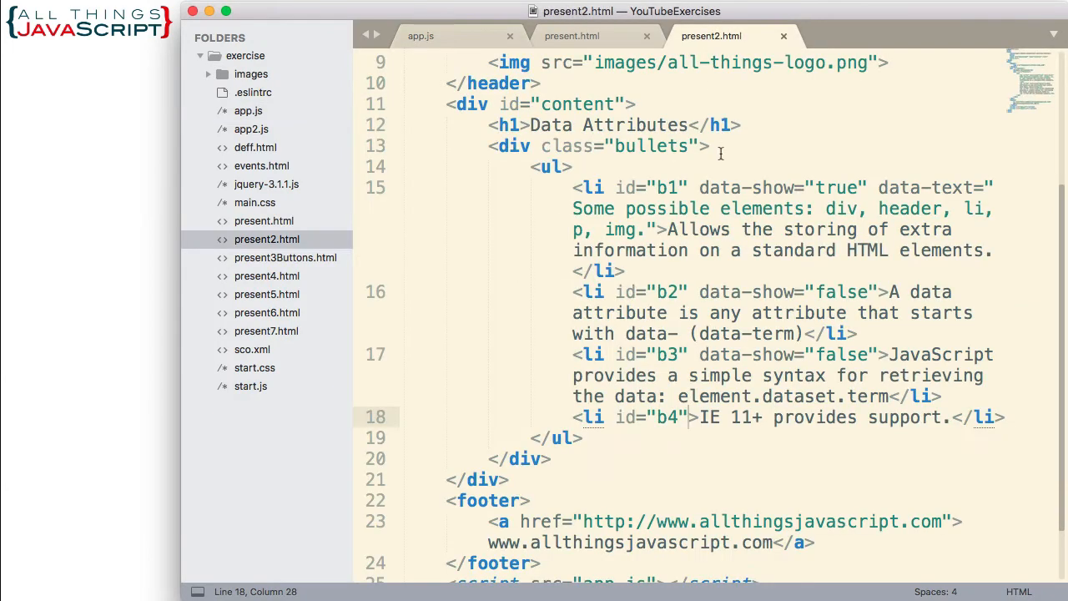
mouse_move(564, 154)
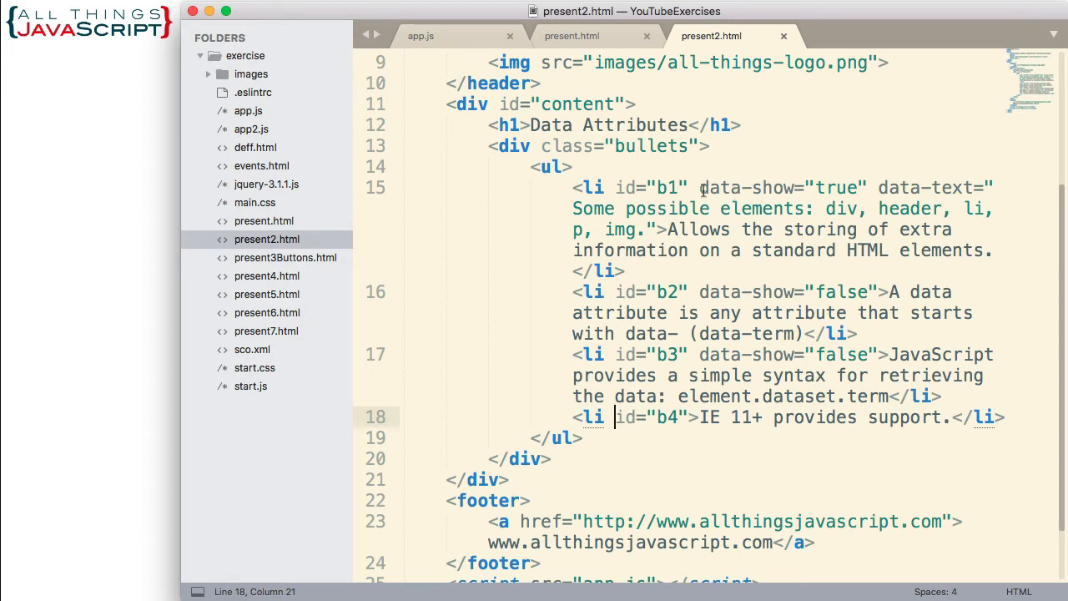
double_click(743, 187)
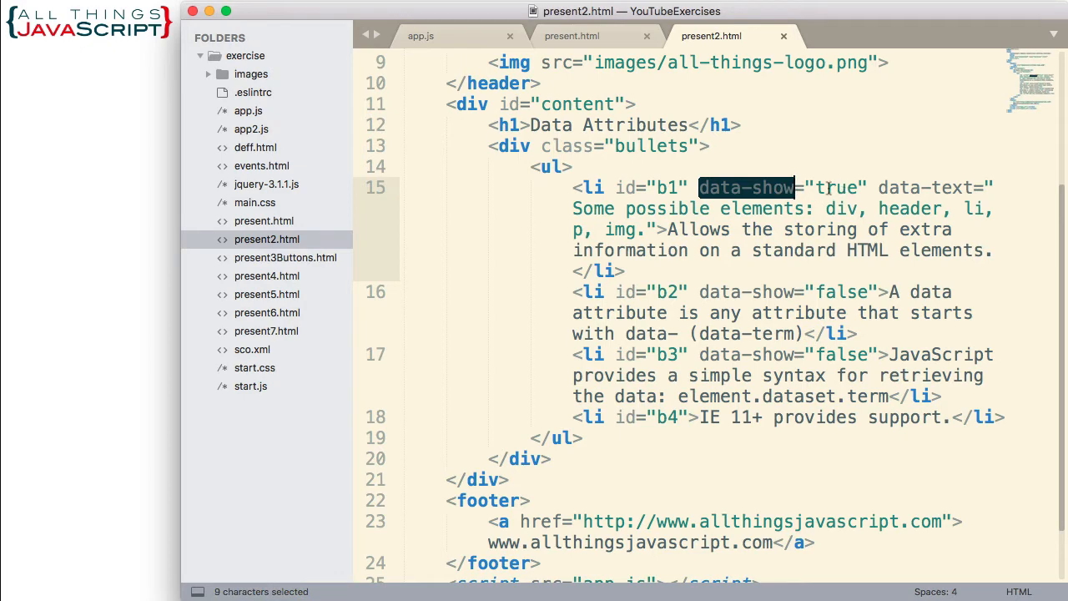
double_click(838, 187)
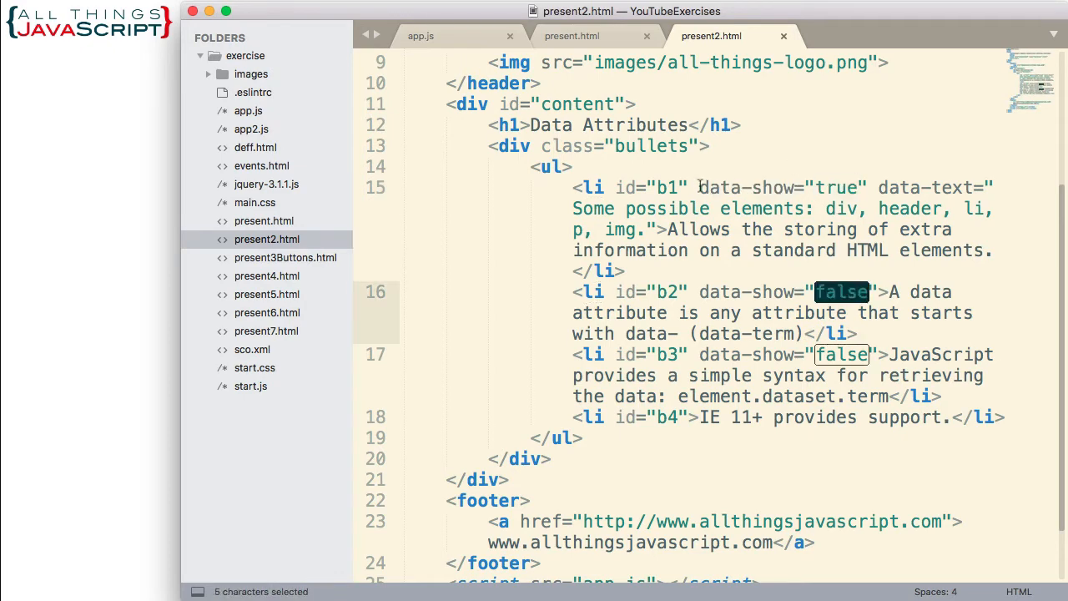
mouse_move(728, 225)
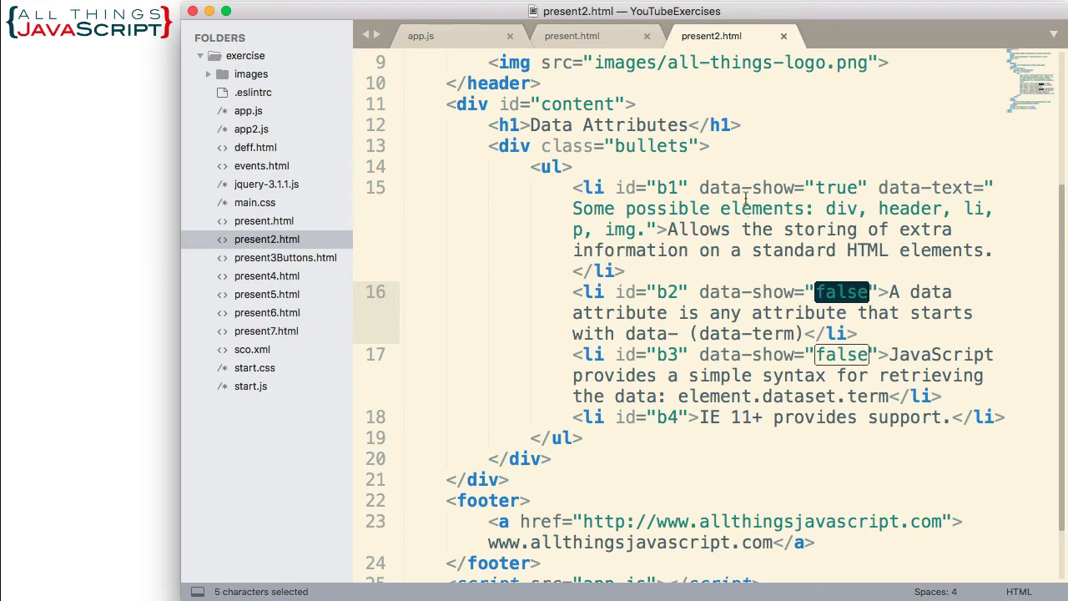
click(751, 186)
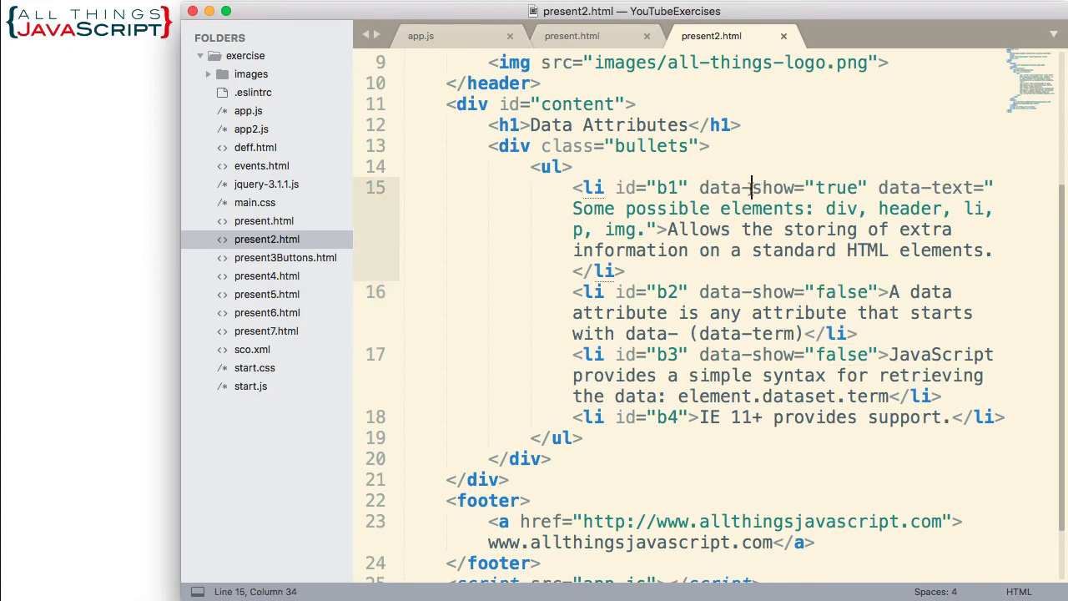
- Highlight the show keyword and item b1's data-text value, then place the cursor on item b4
double_click(773, 187)
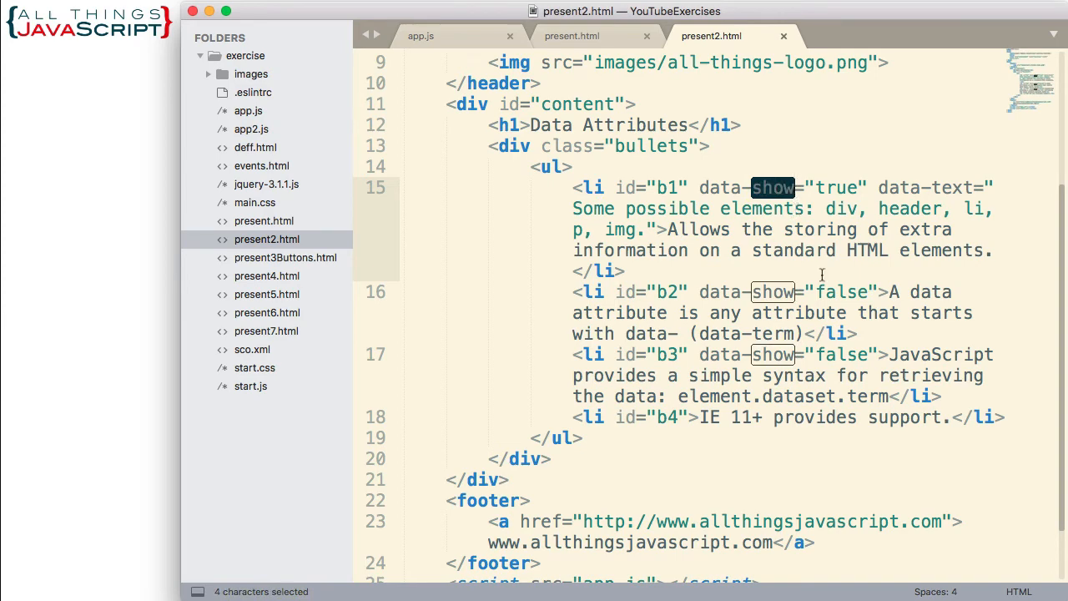
mouse_move(921, 231)
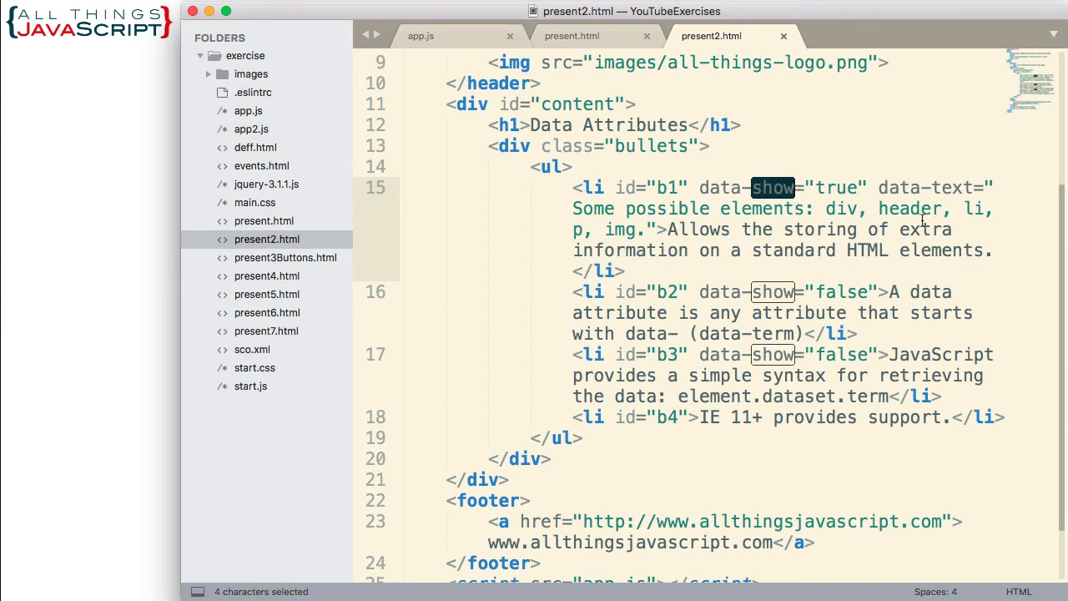
click(921, 187)
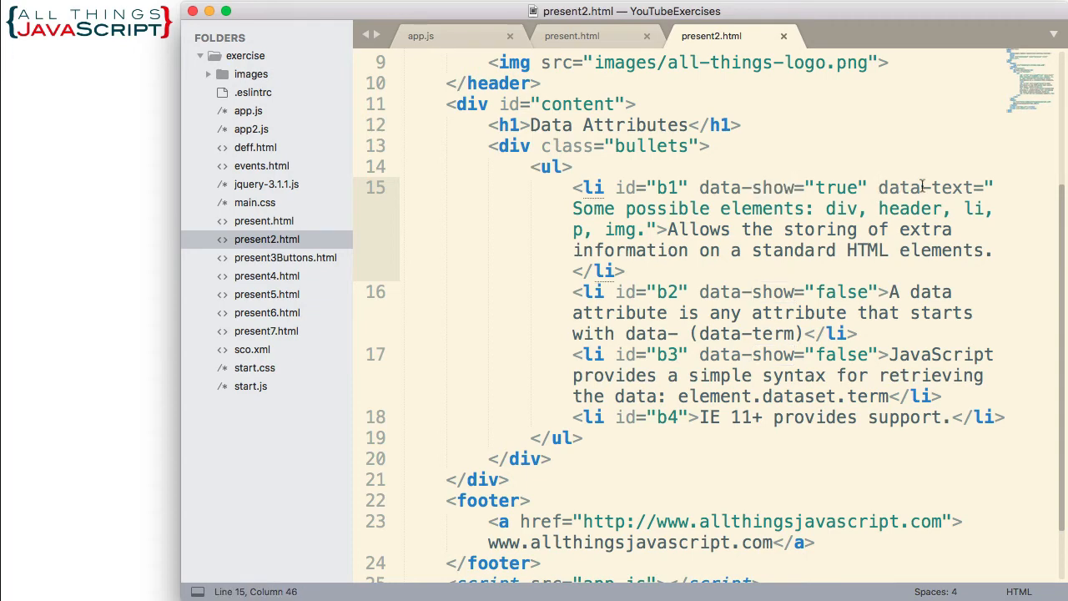
double_click(953, 187)
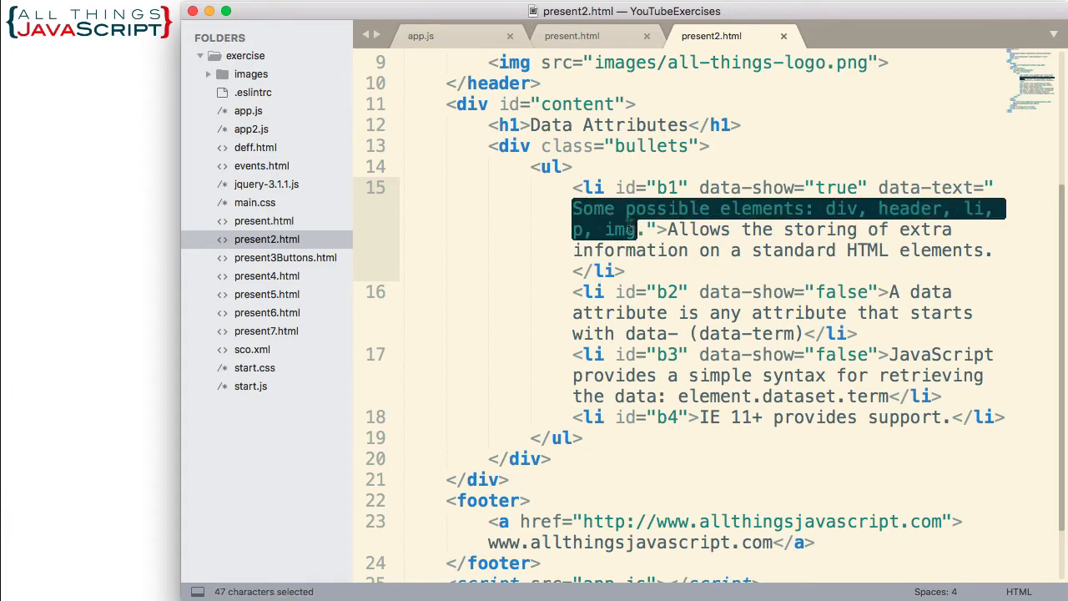
click(668, 230)
text( data-sho)
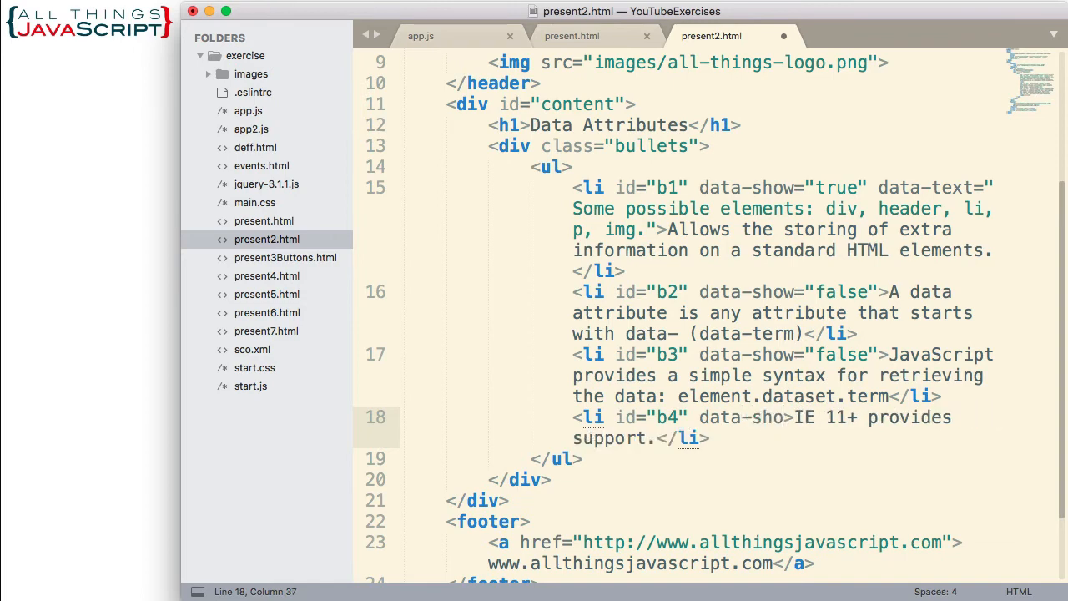
- Give item b4 data-show="true" and fix the misspelled data- attribute name
text(="true")
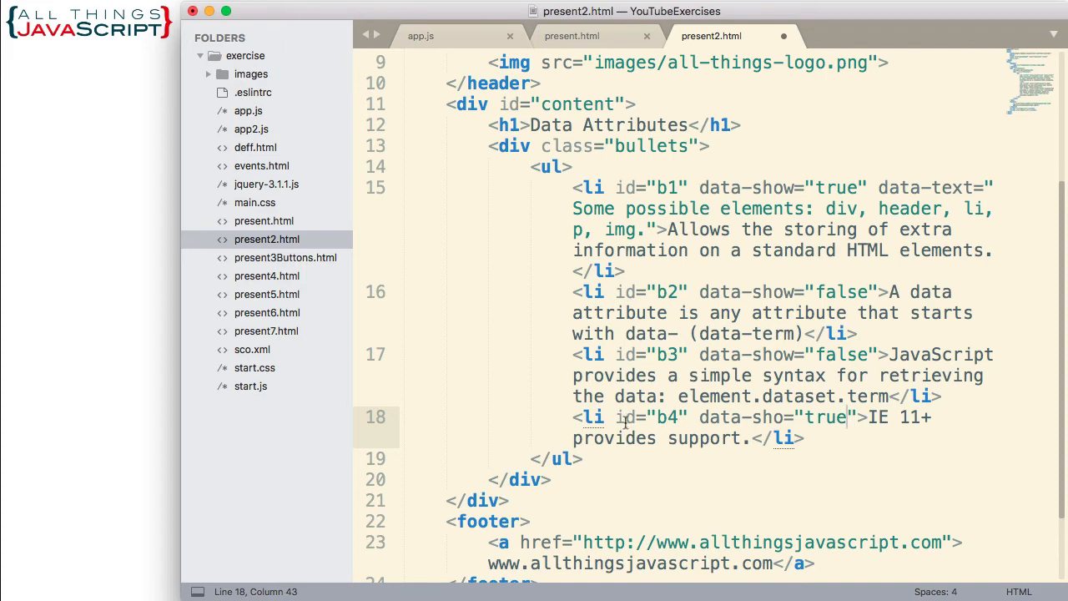
double_click(651, 417)
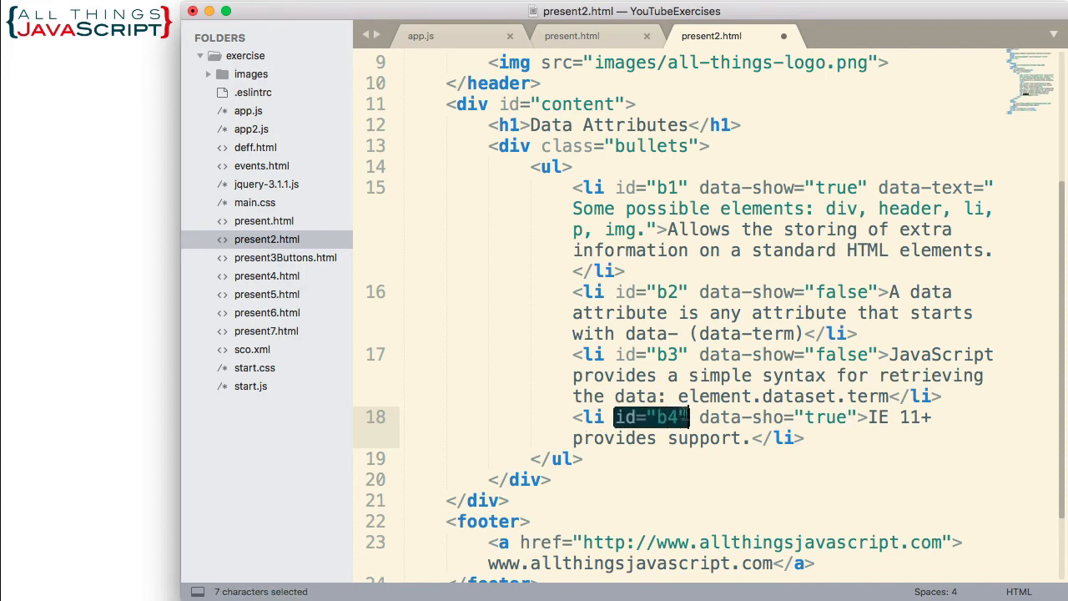
click(699, 417)
text(w)
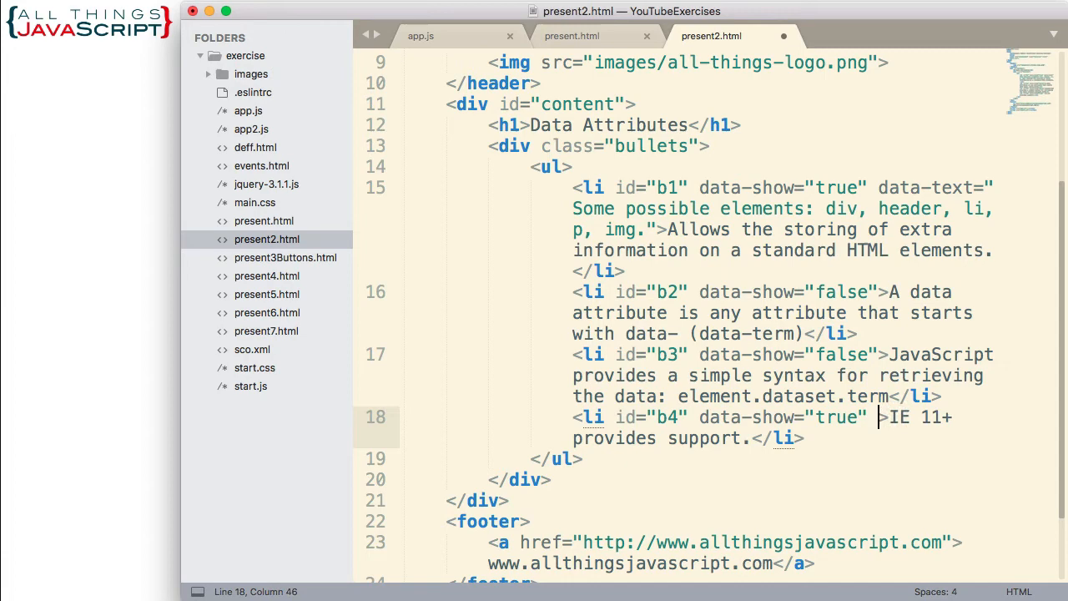
text(data-text)
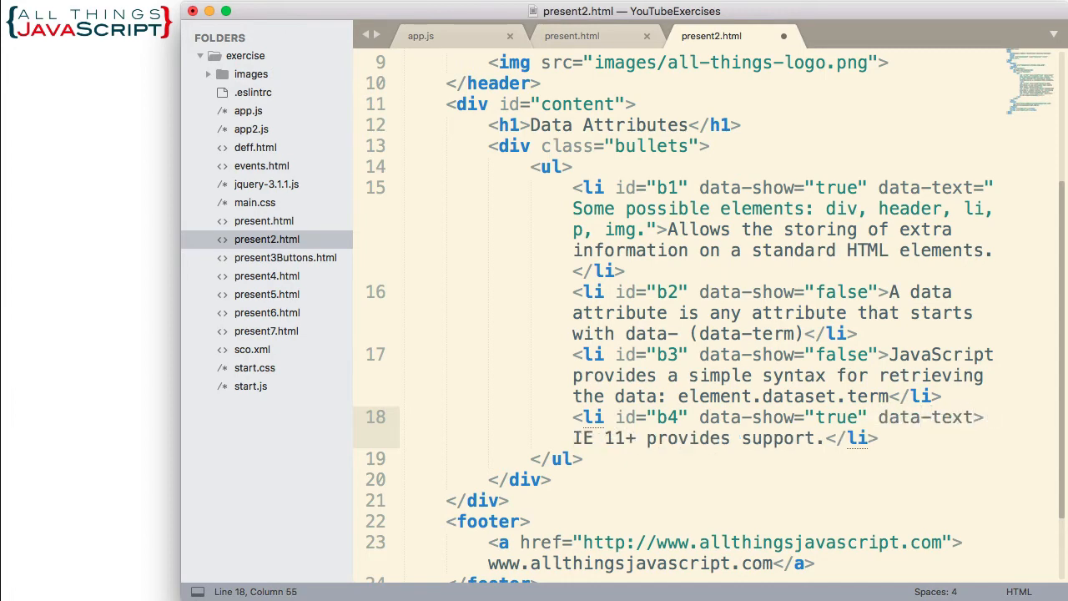
text(")
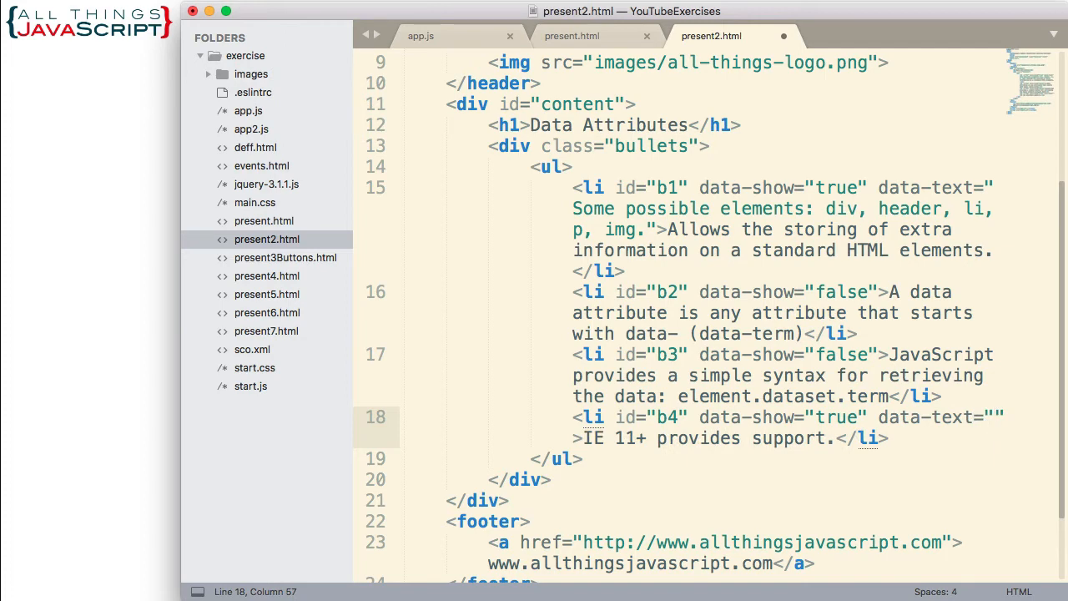
- Add item b4's data-text note 'For previous versions use getAttribute() retrieve data' and save present2.html
text(For)
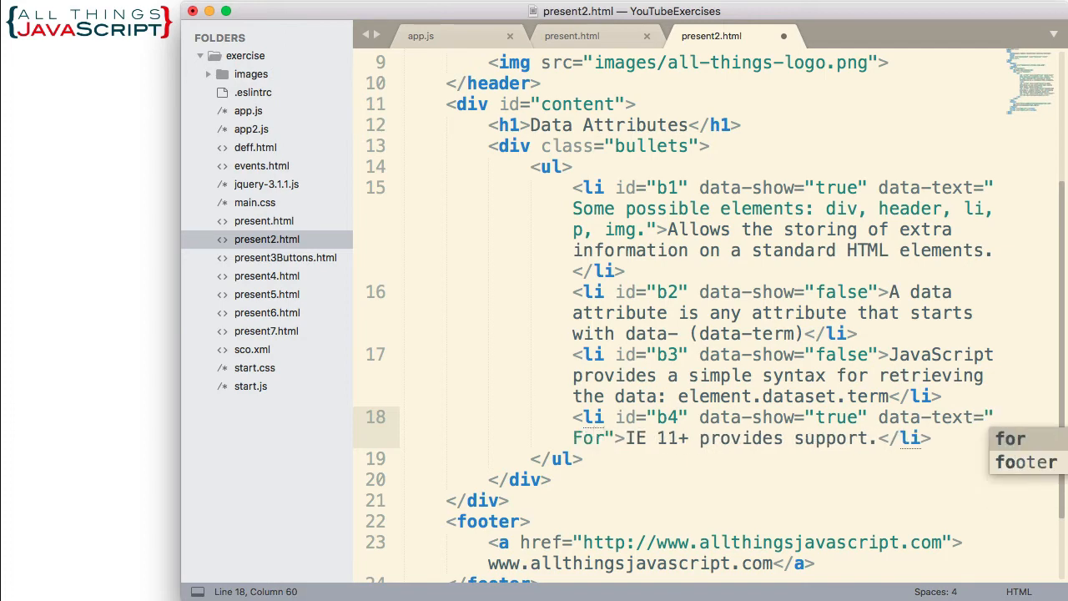
text(previous)
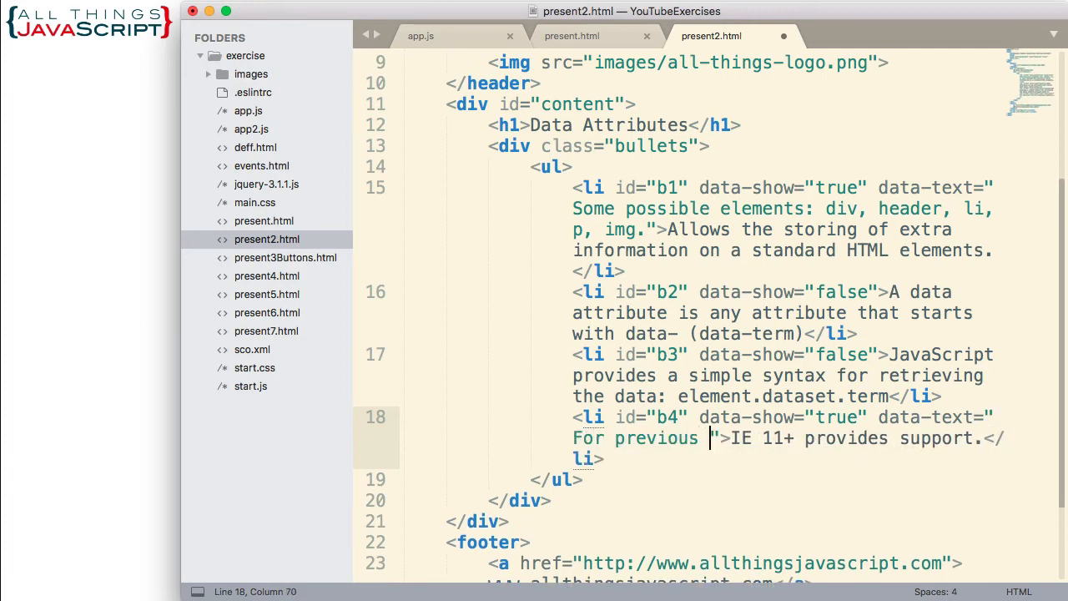
text(version)
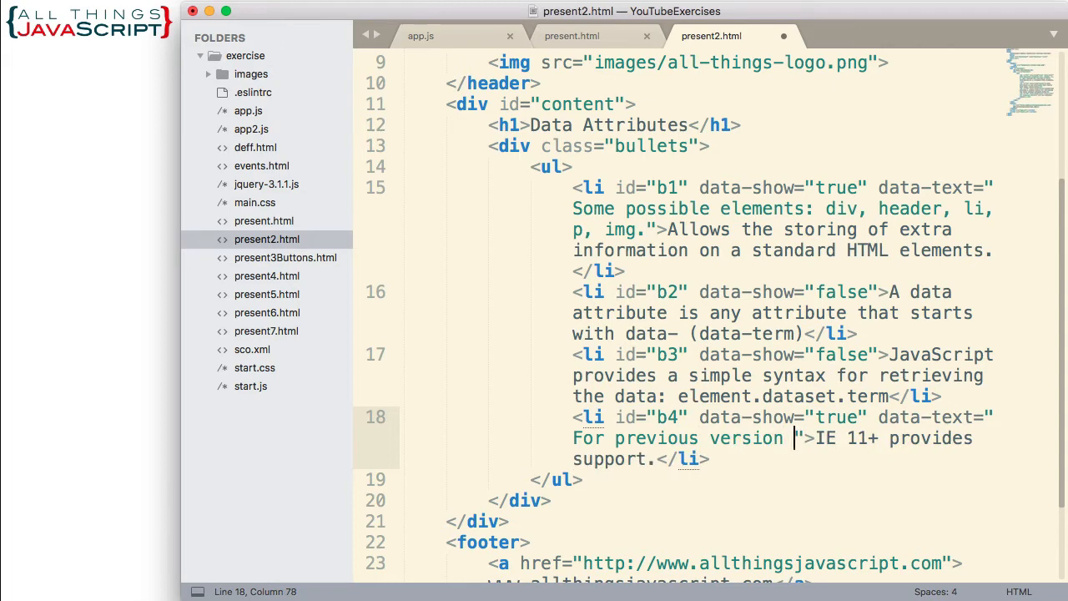
text(s)
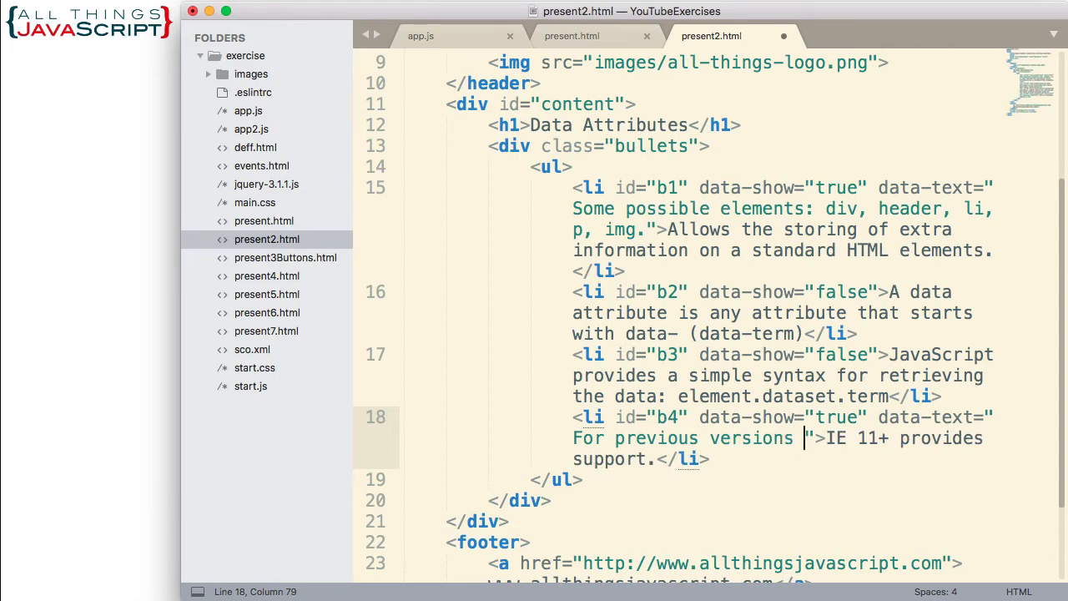
text(use getAtt)
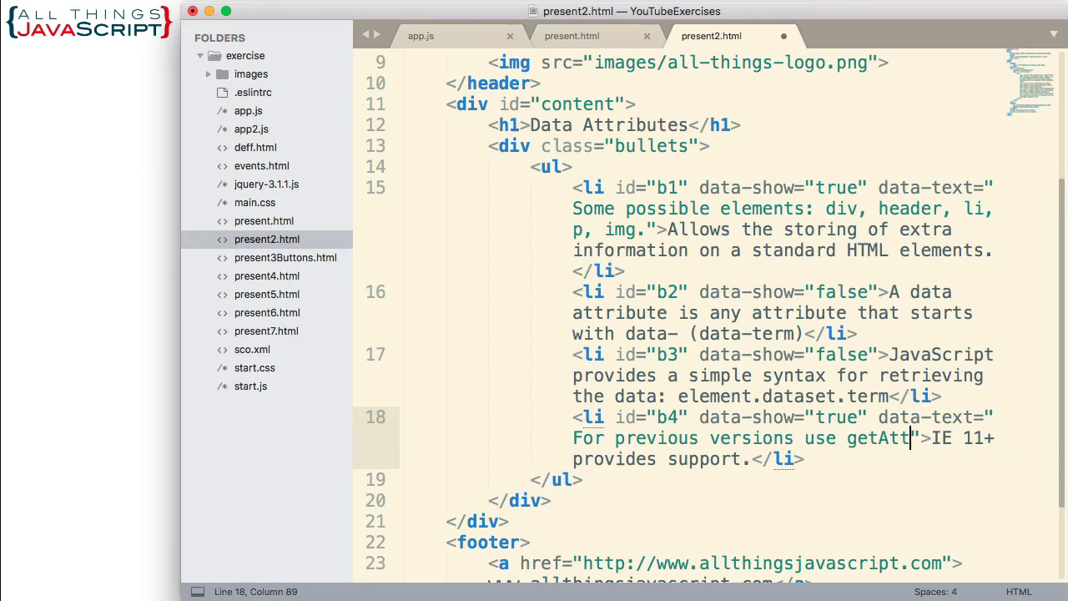
text(ribute)
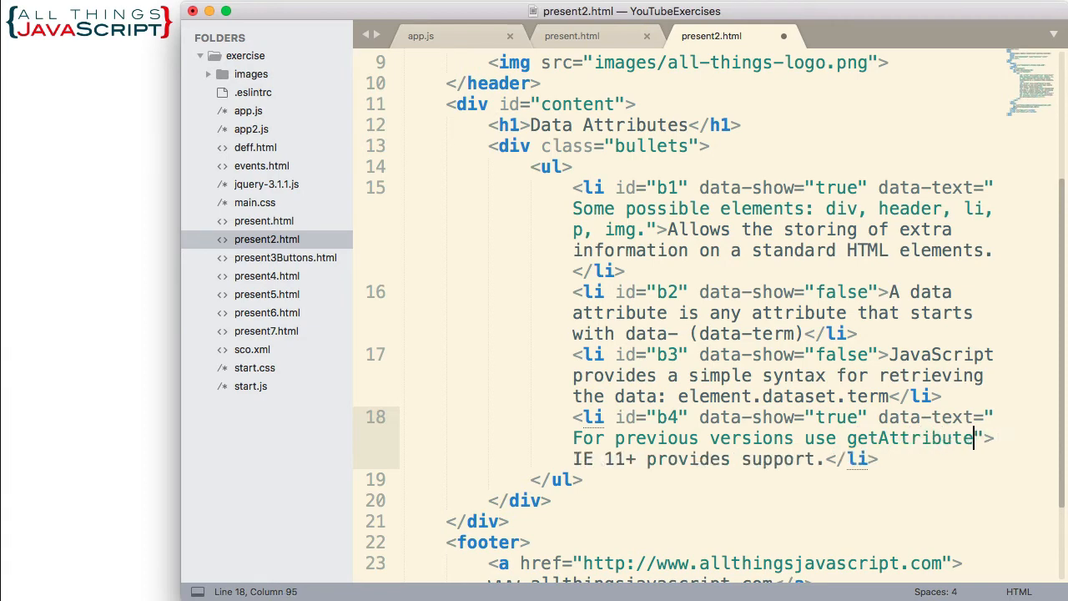
text(() to)
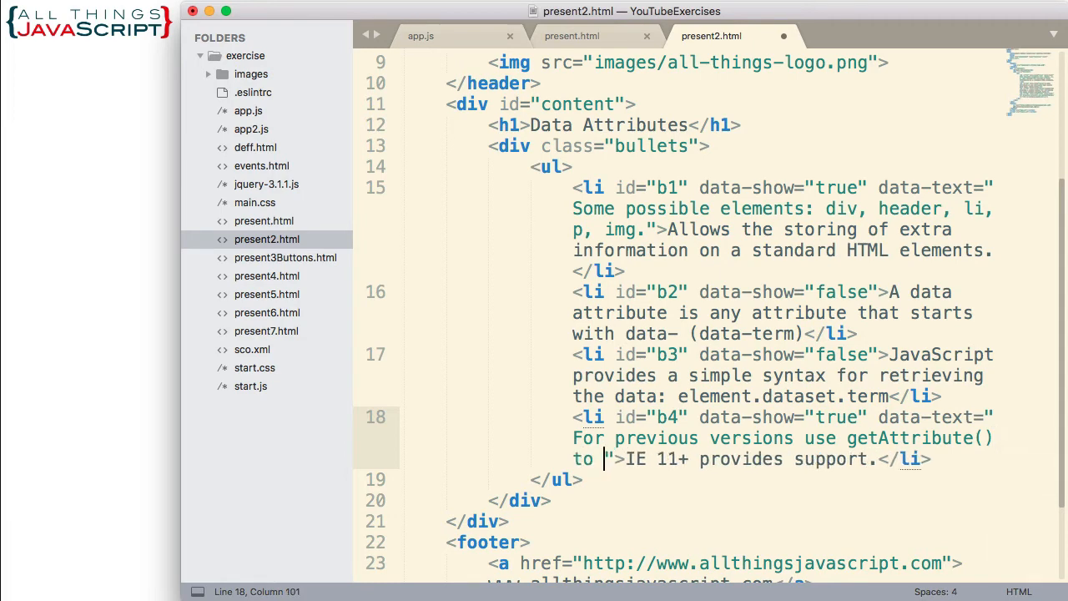
text(retrieve data.)
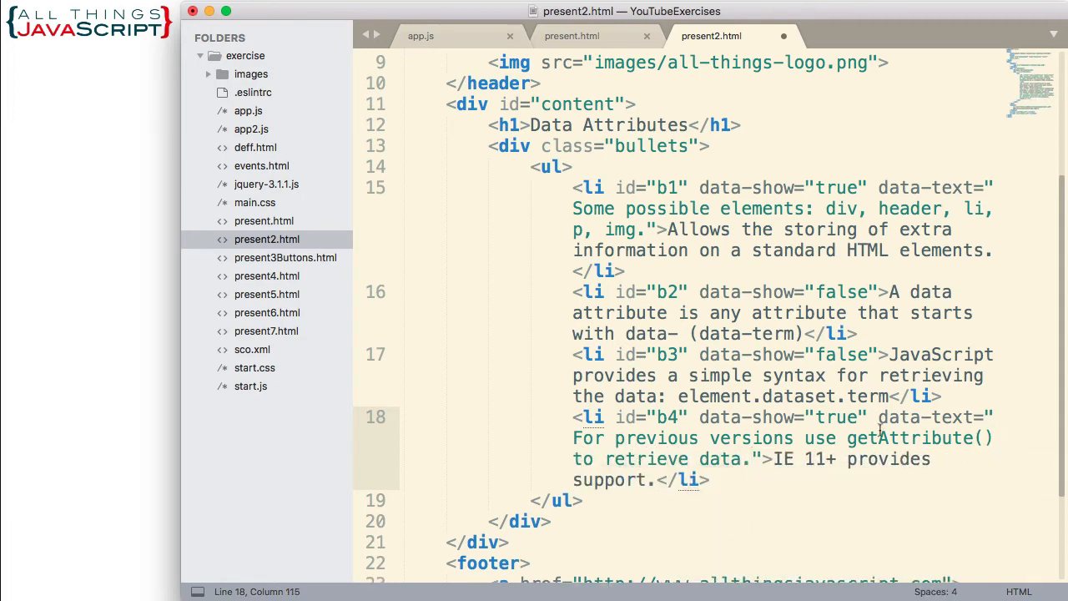
mouse_move(711, 418)
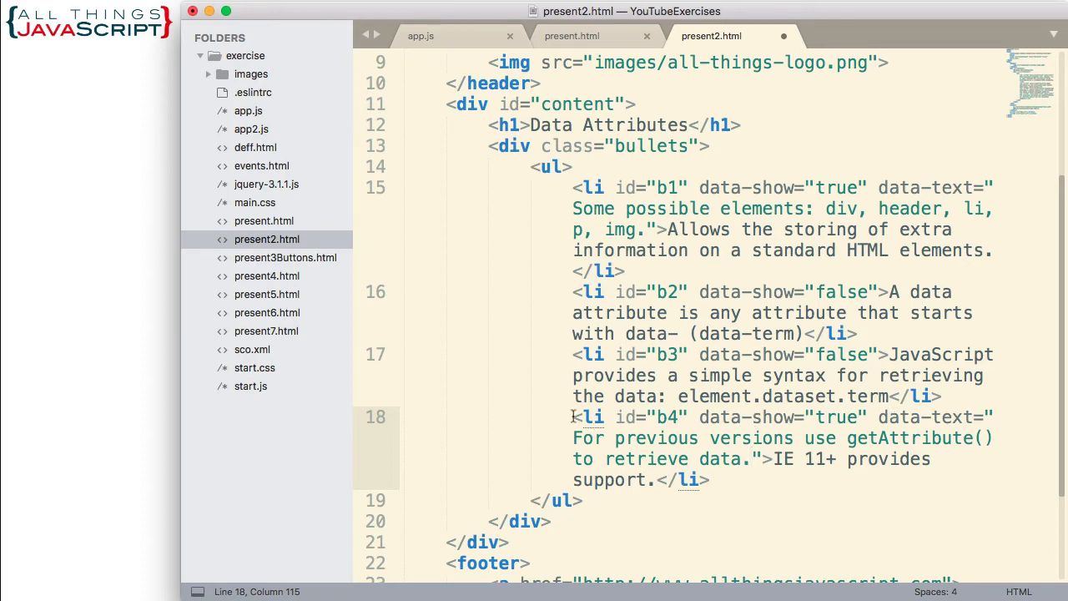
key(cmd+s)
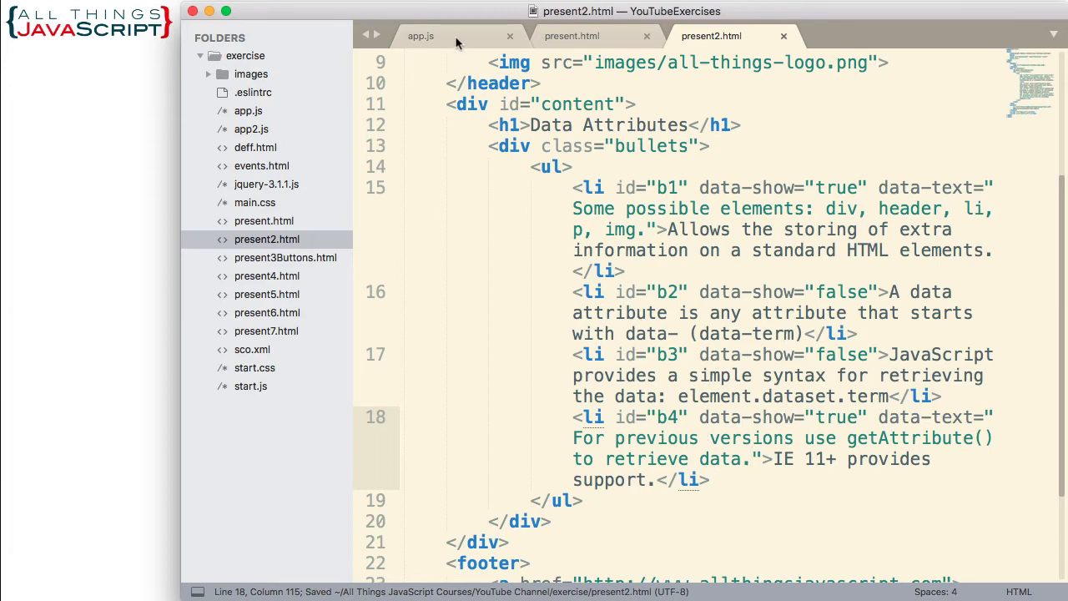
- In app.js declare let lis = document.querySelectorAll("li"); and move to a new line
click(419, 37)
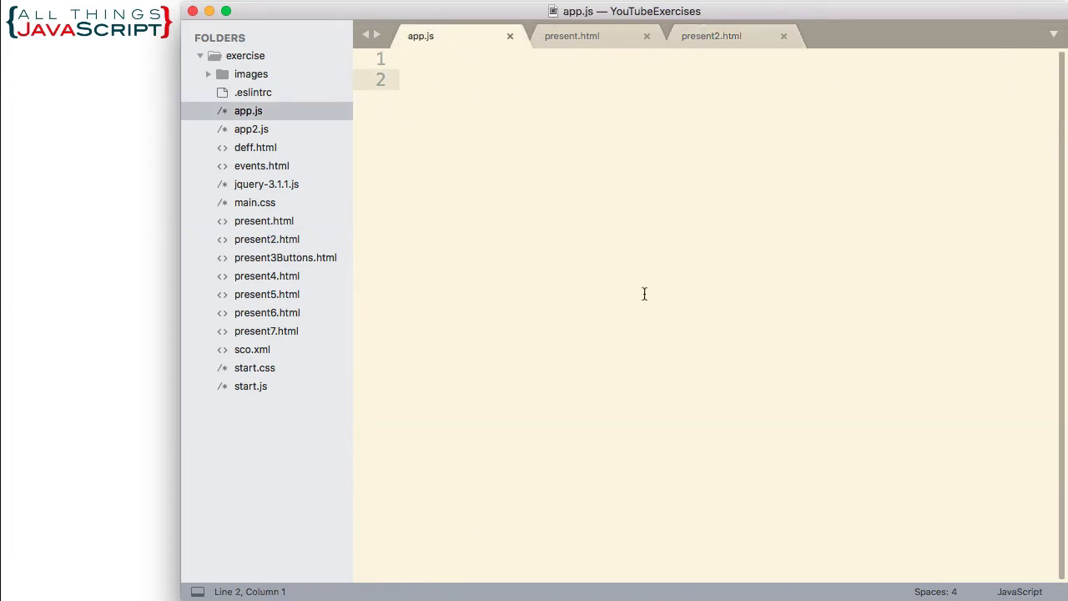
mouse_move(512, 335)
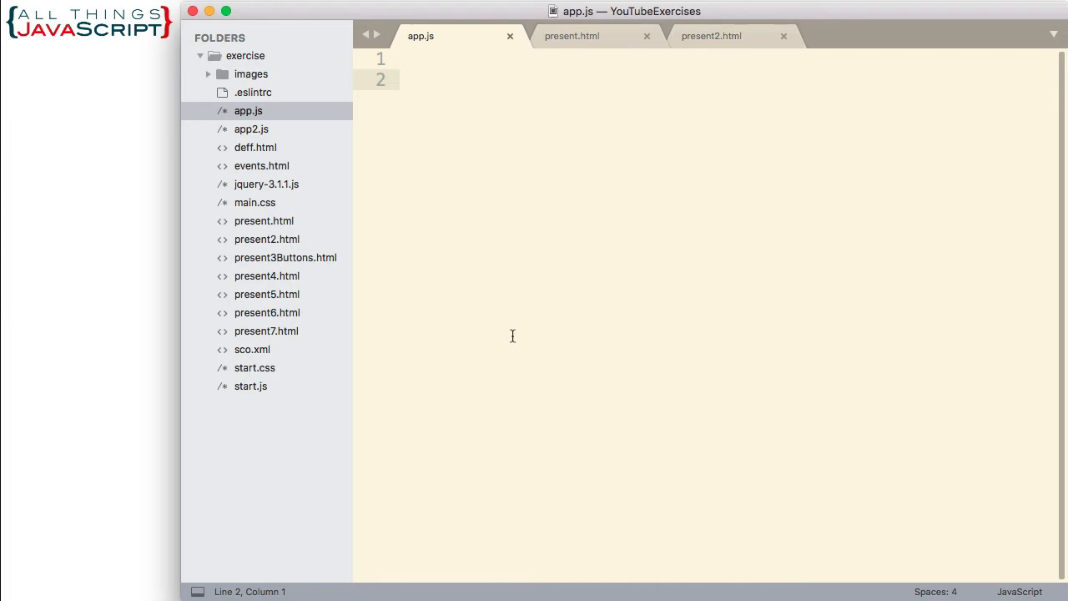
mouse_move(484, 275)
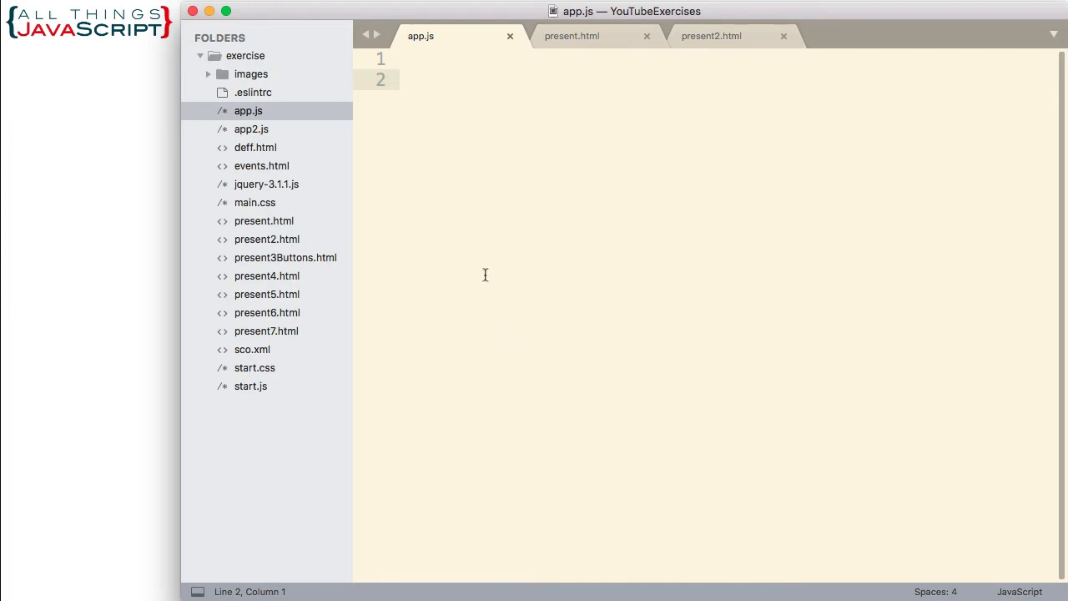
text(l)
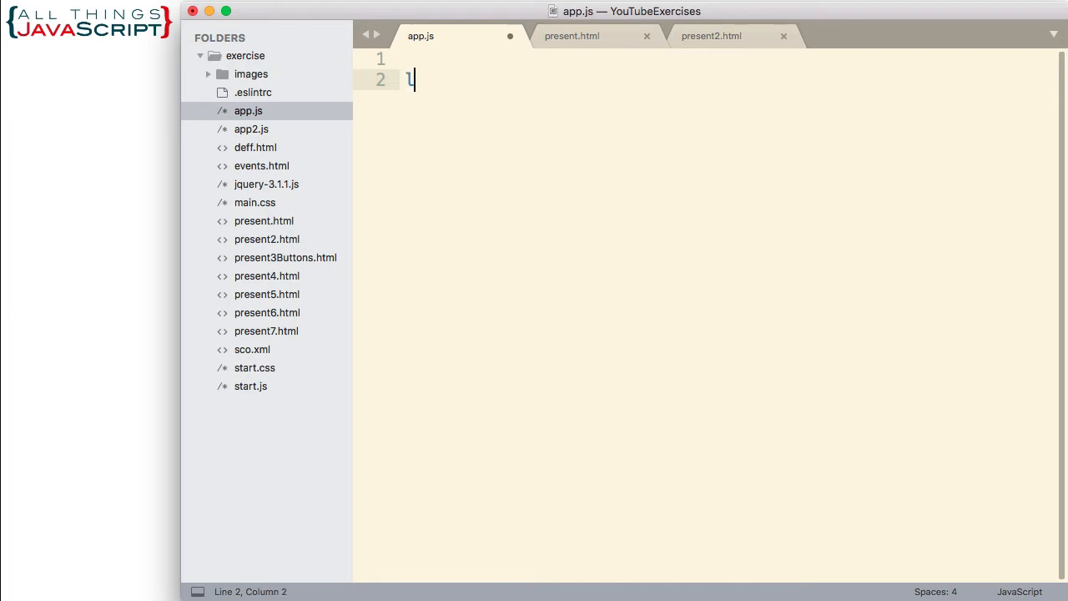
text(et)
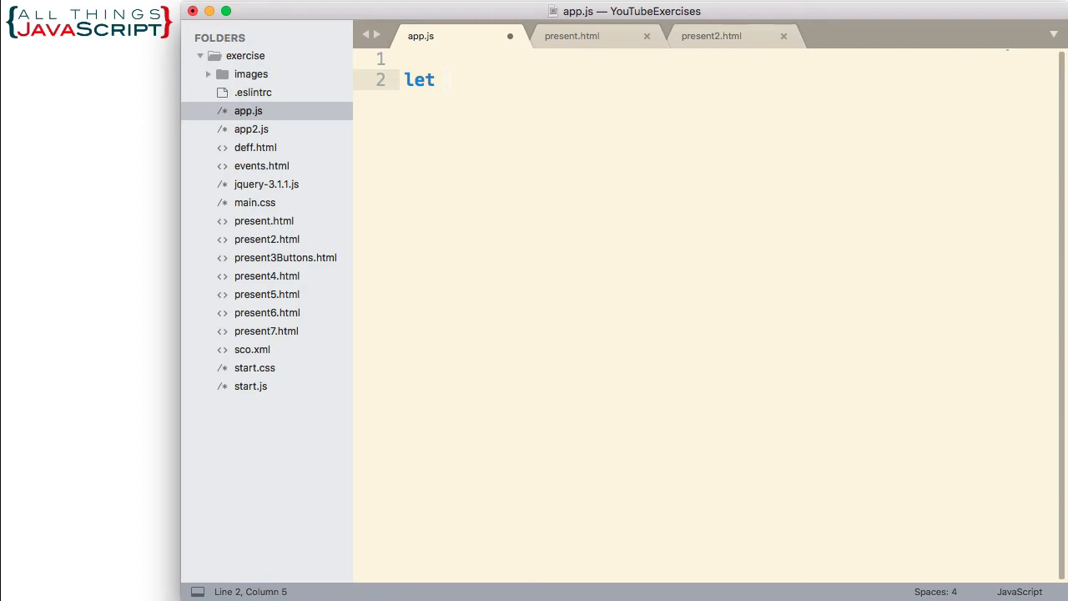
text(lis = document)
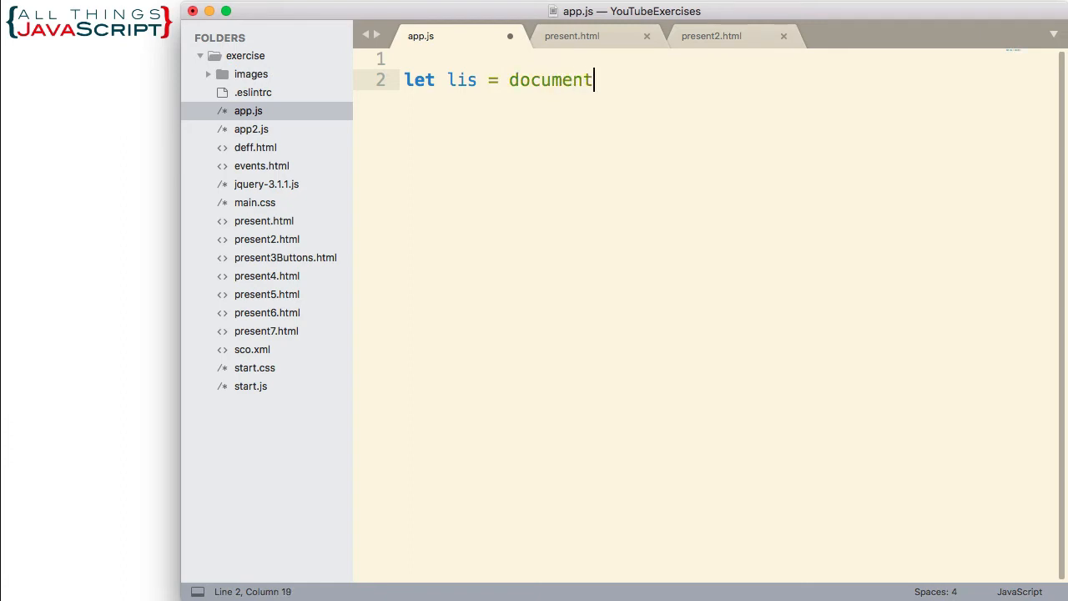
text(.quer)
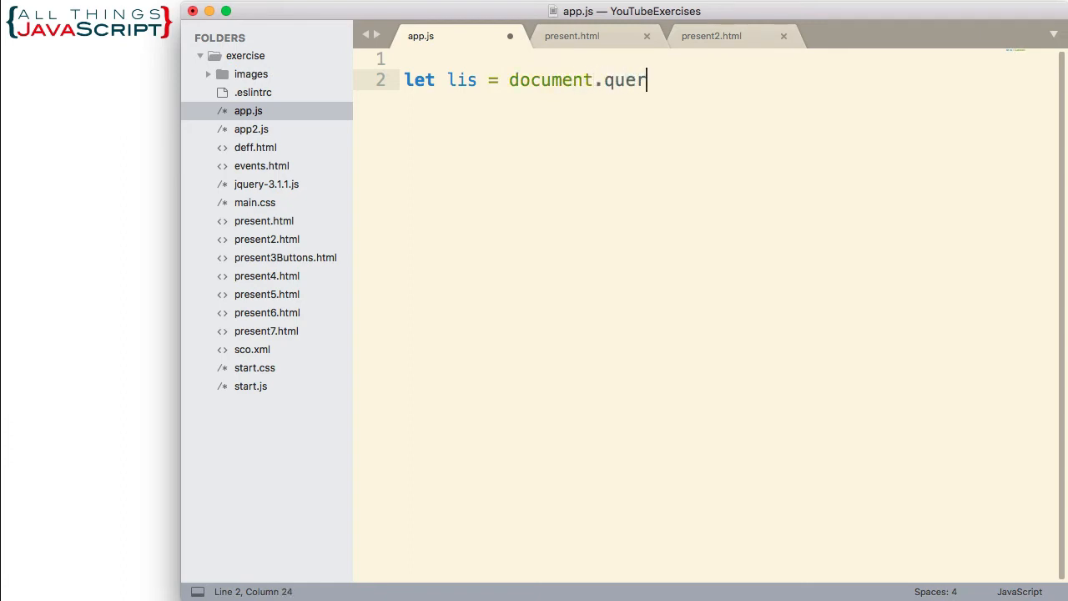
text(ySeleco)
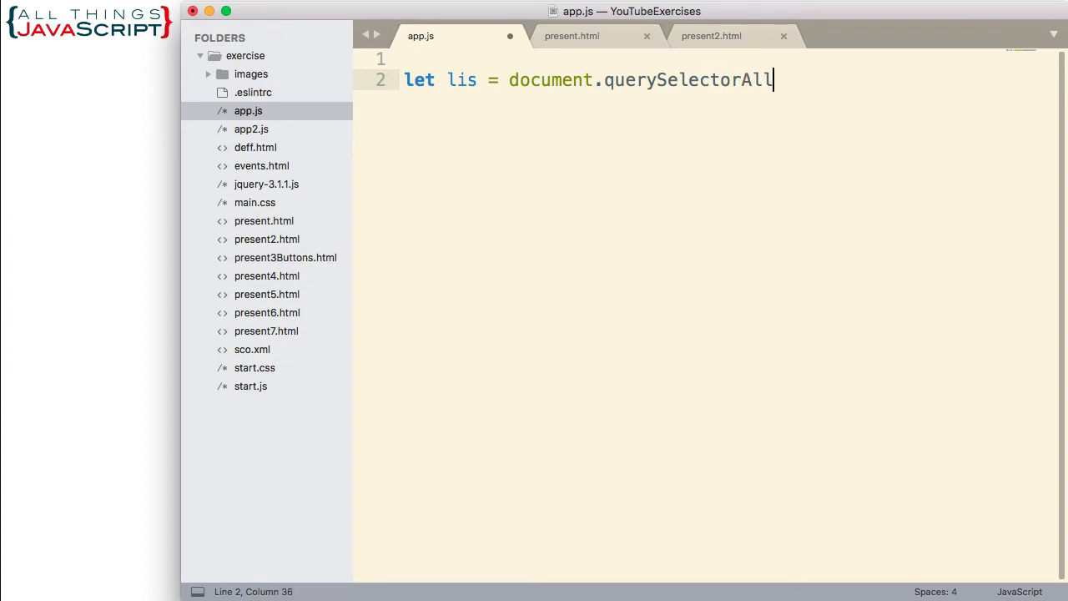
text((""))
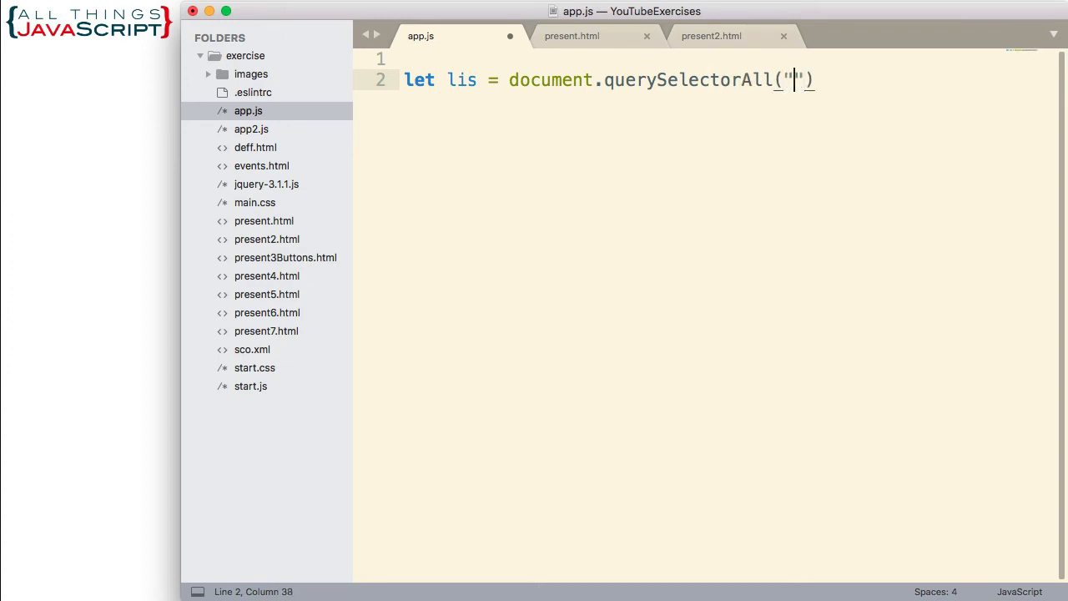
text(l)
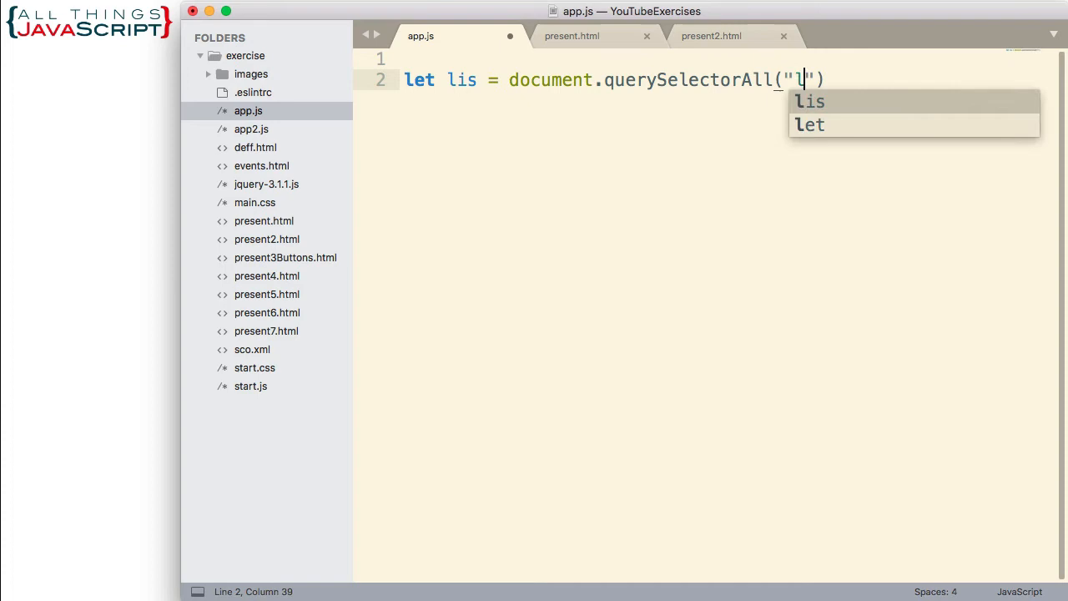
text(i)
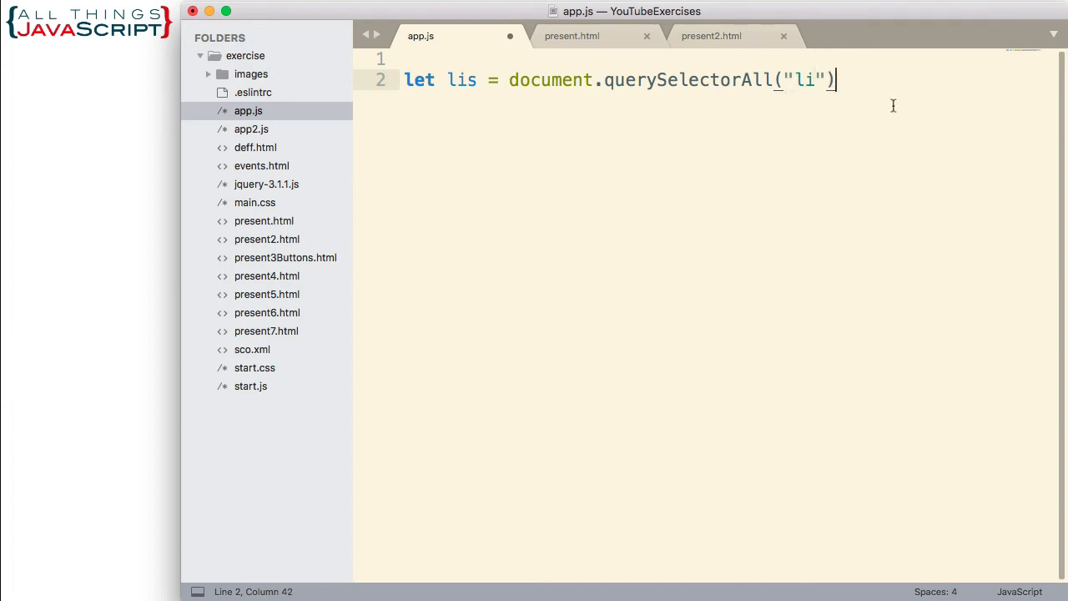
text(;)
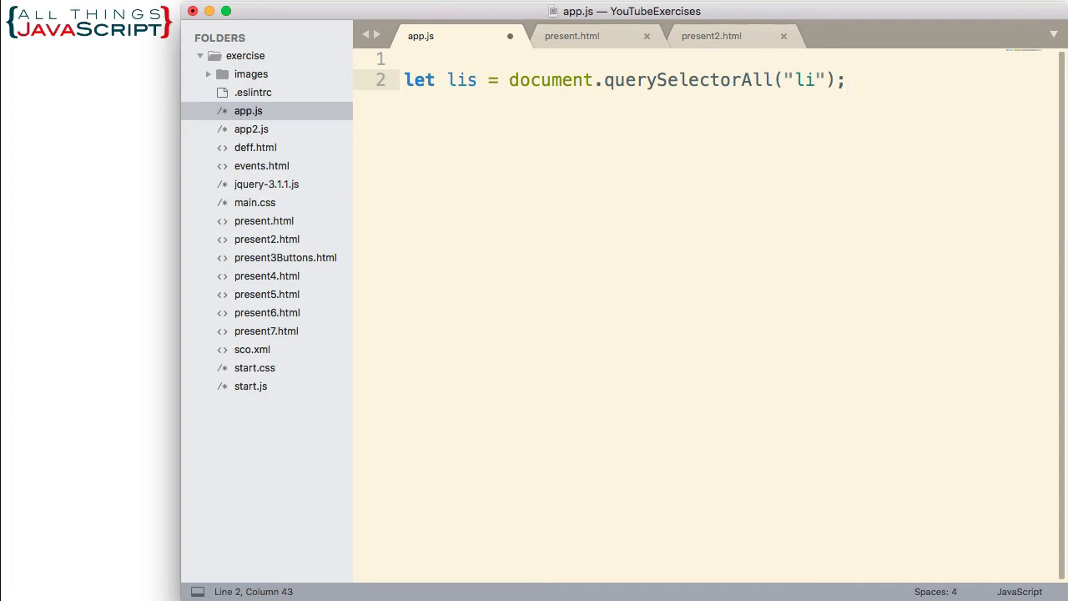
key(Enter)
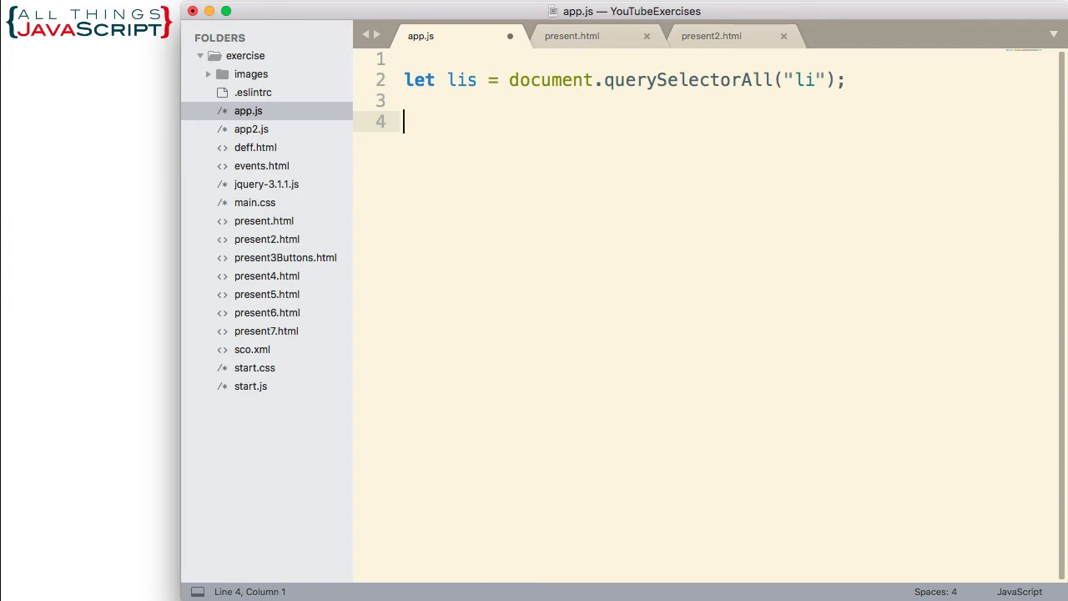
- Declare let lis_array = Array.from(lis) to convert the collection into an array
text(let)
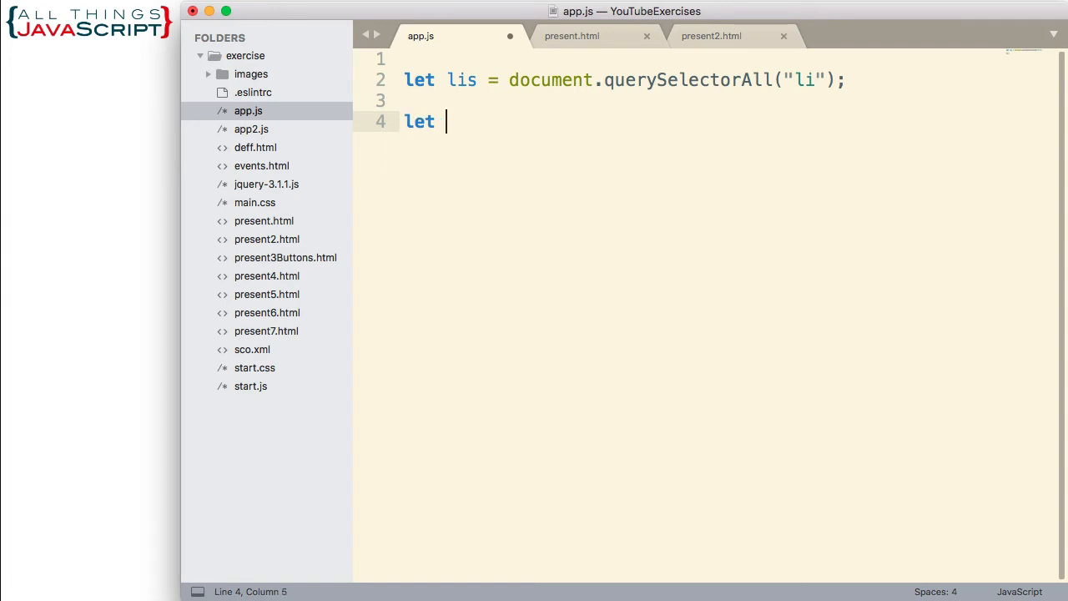
text(lis_a)
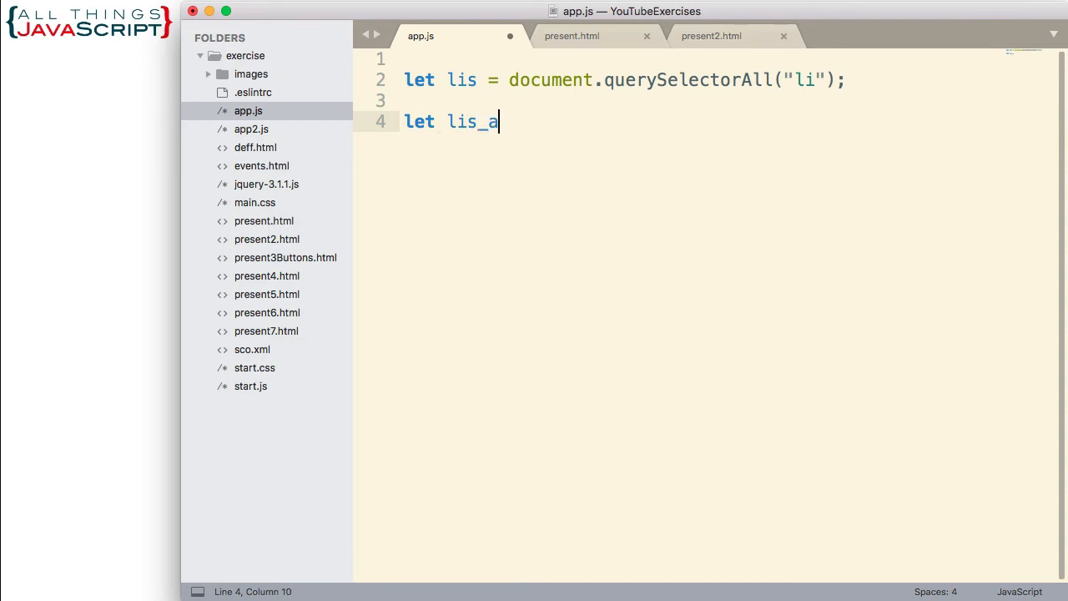
text(rray =)
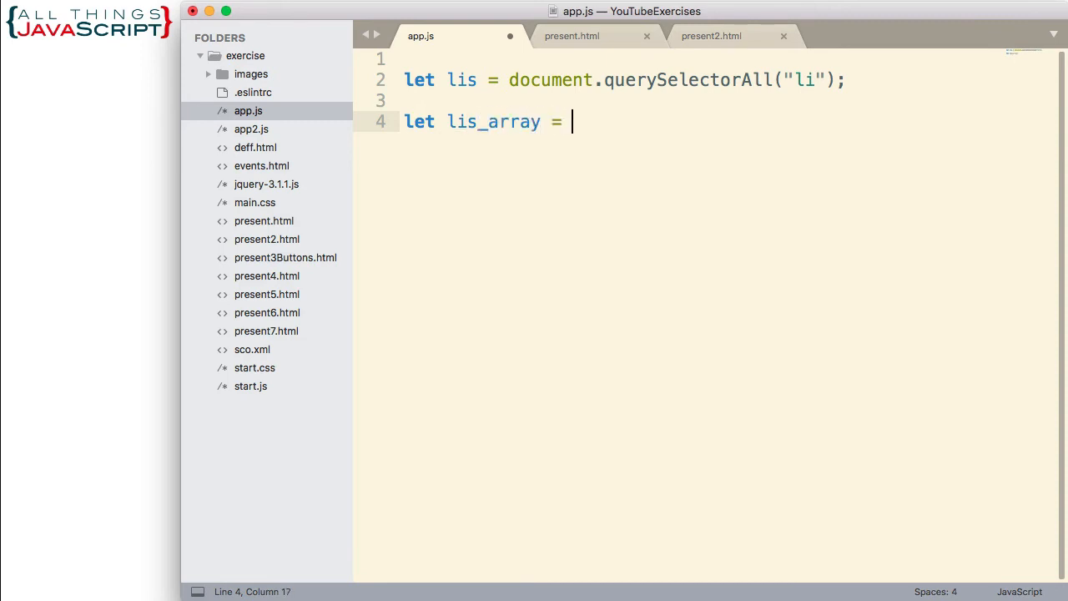
text(Arra.fr)
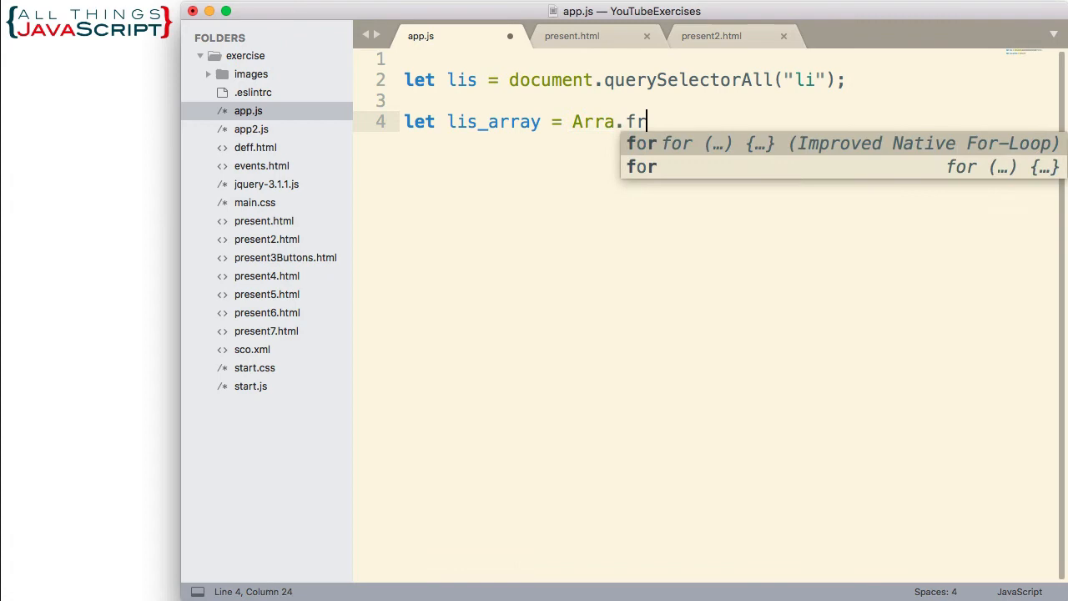
text(y)
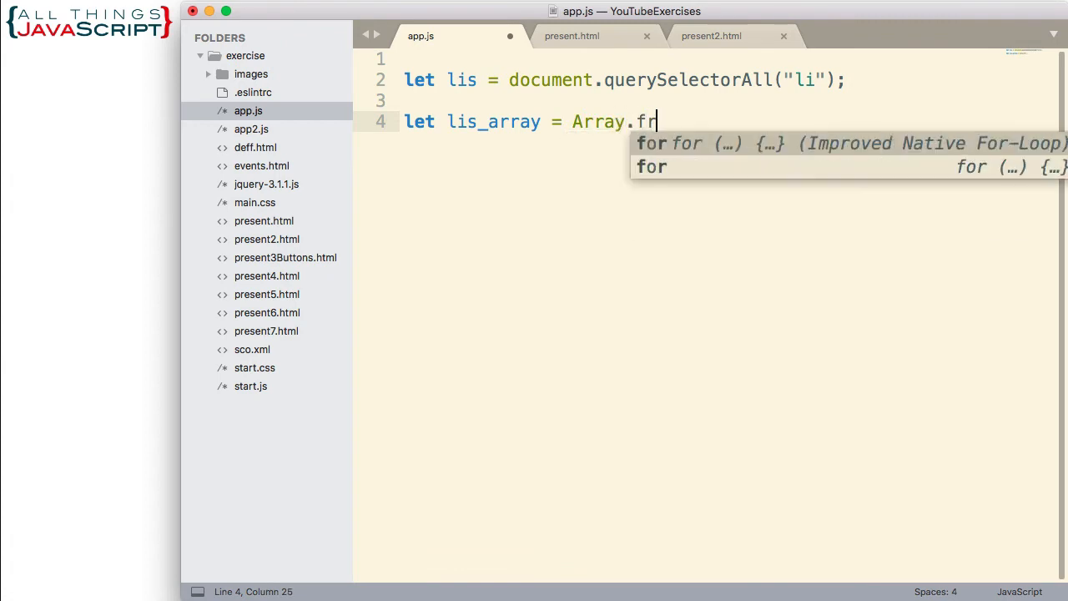
text(om())
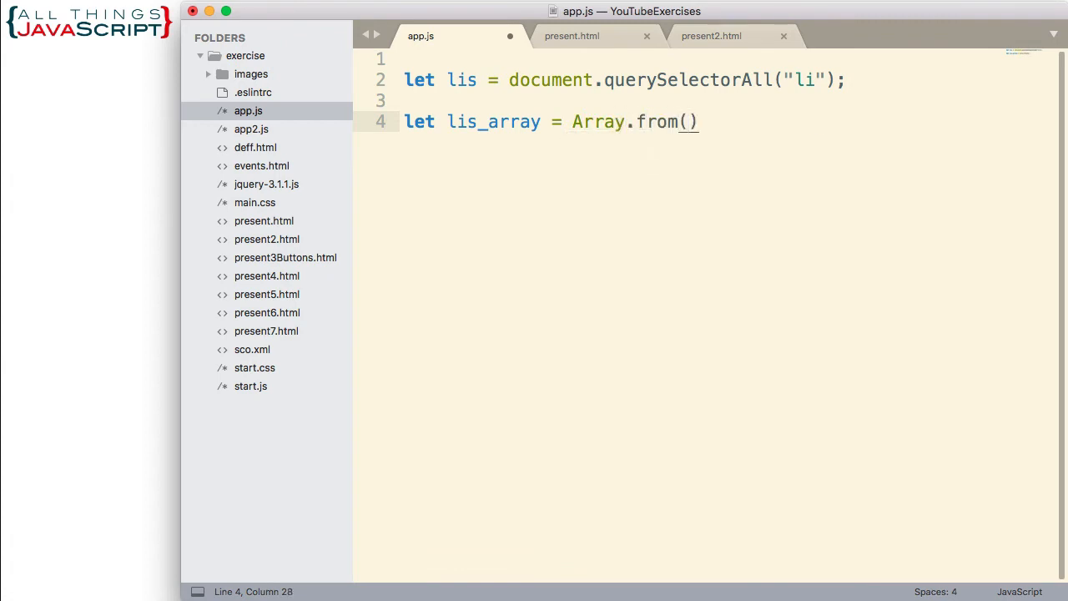
text(lis)
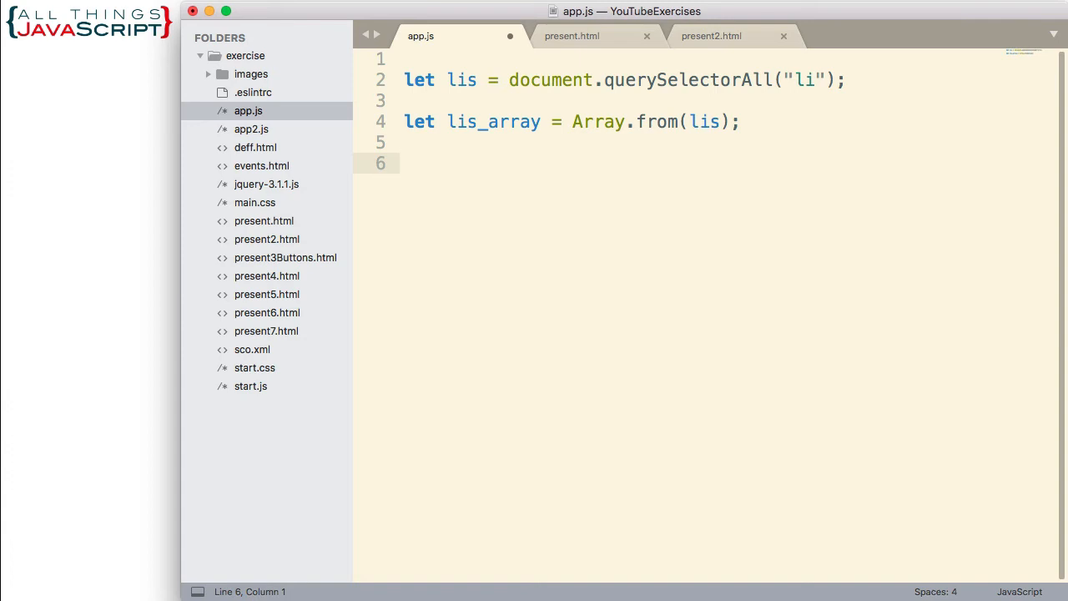
- Write the lis.forEach(function(elem) { }); loop skeleton and place the cursor inside its body
text(l)
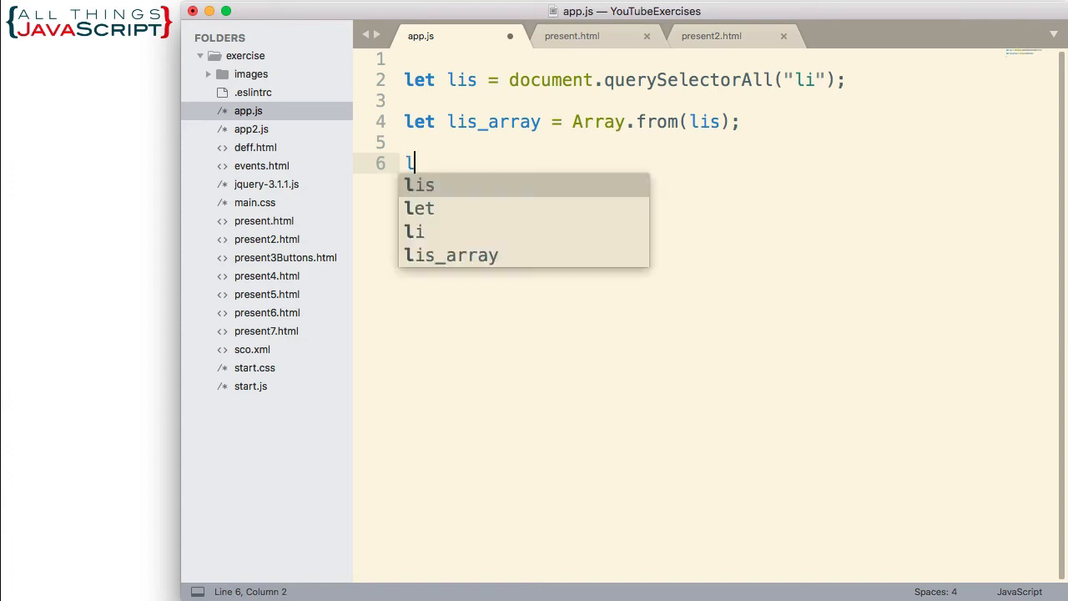
text(is.)
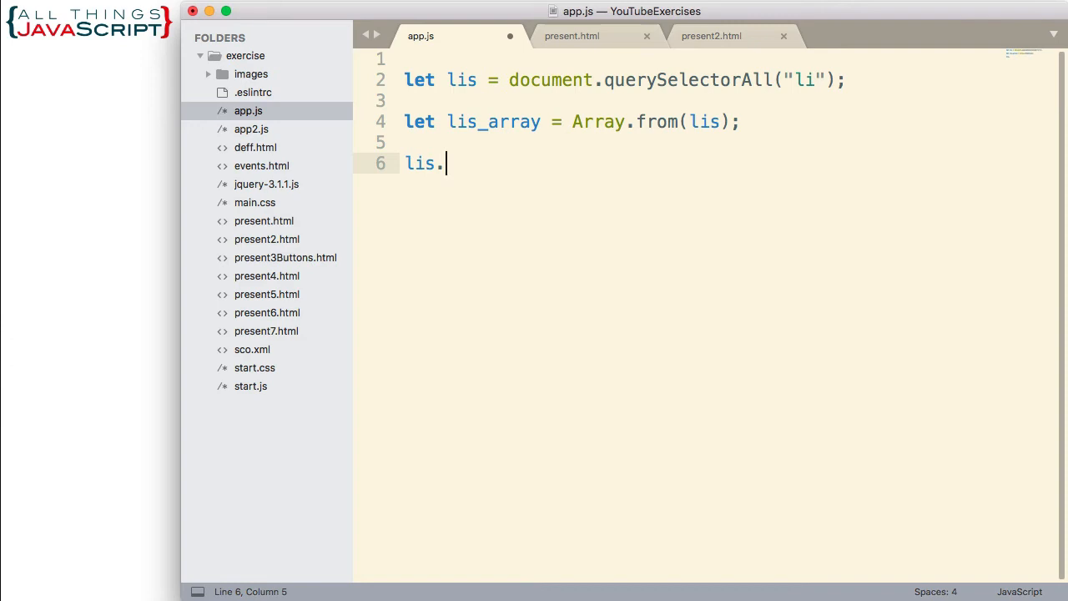
text(for)
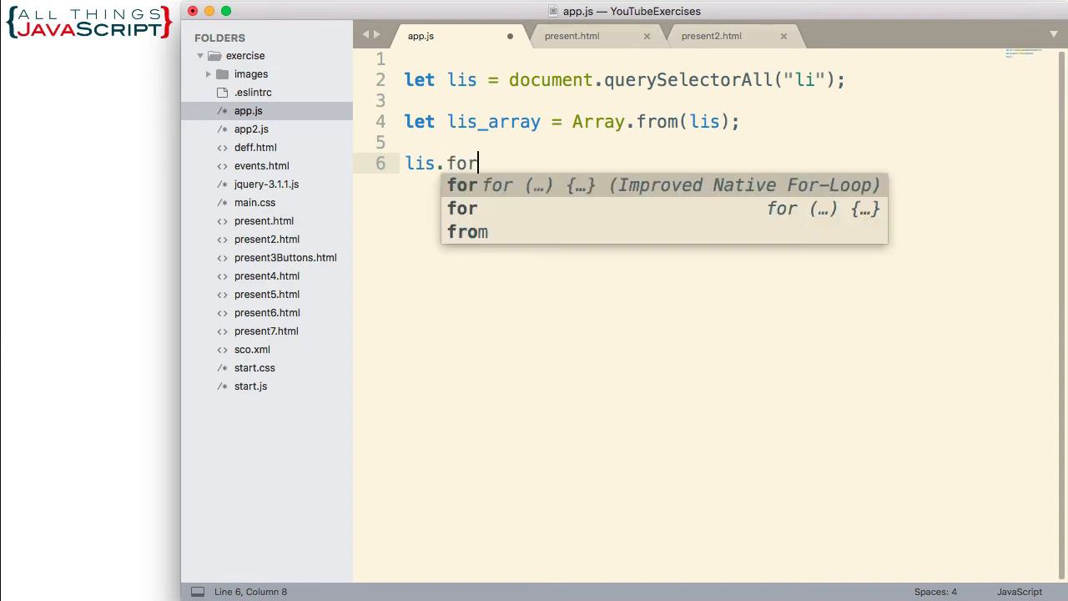
text(Eac)
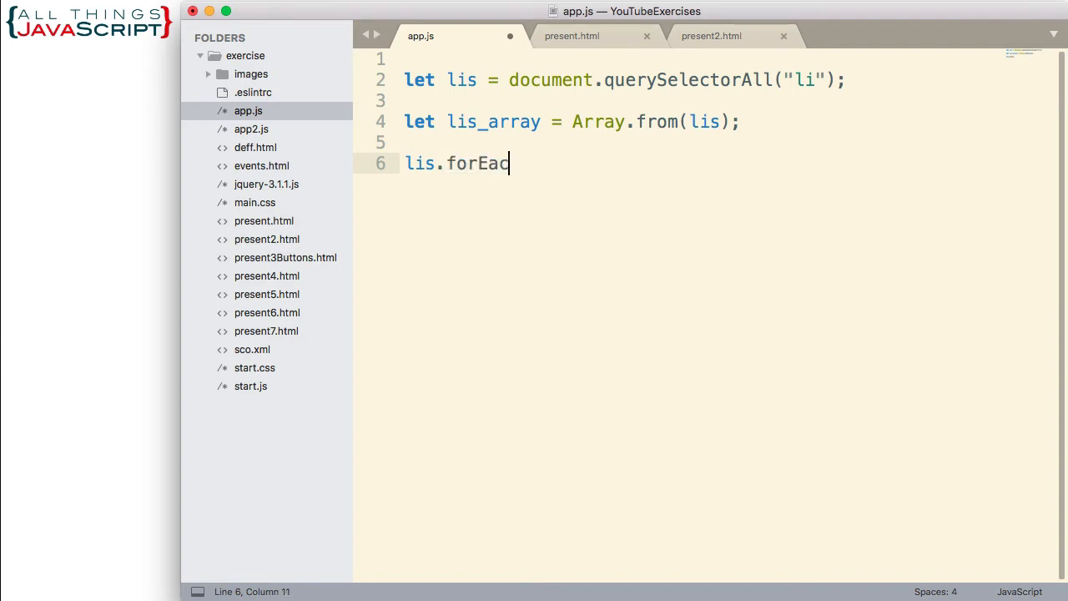
text(h)
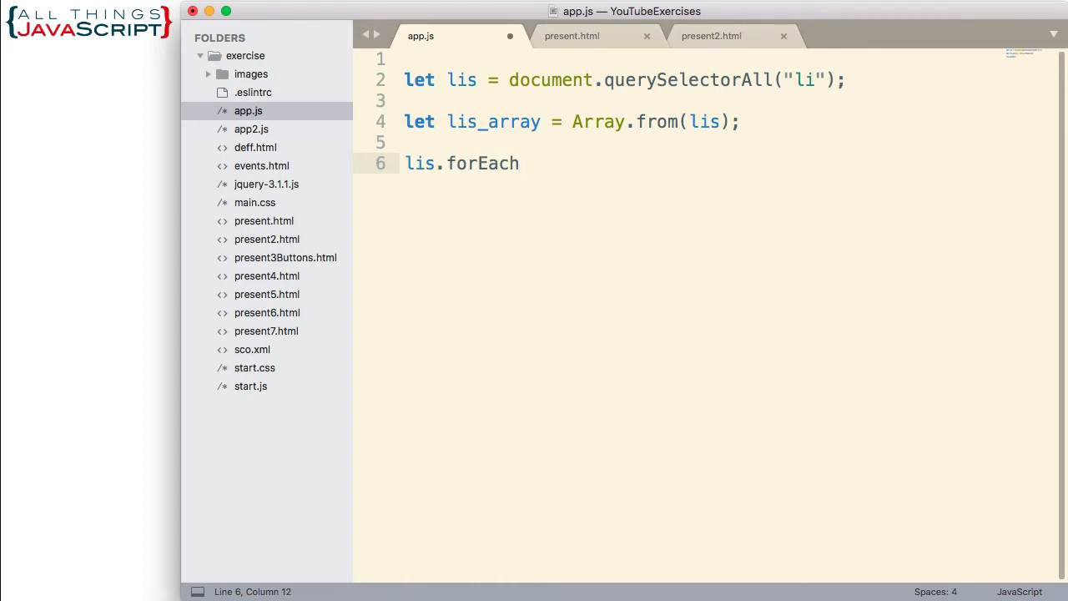
text(()
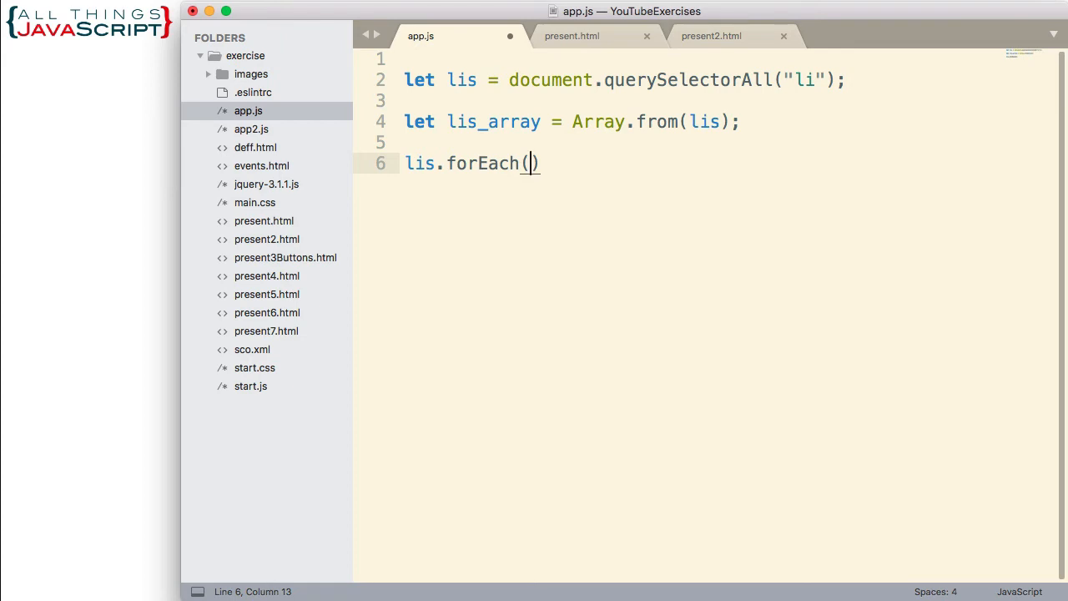
text(function(elem)
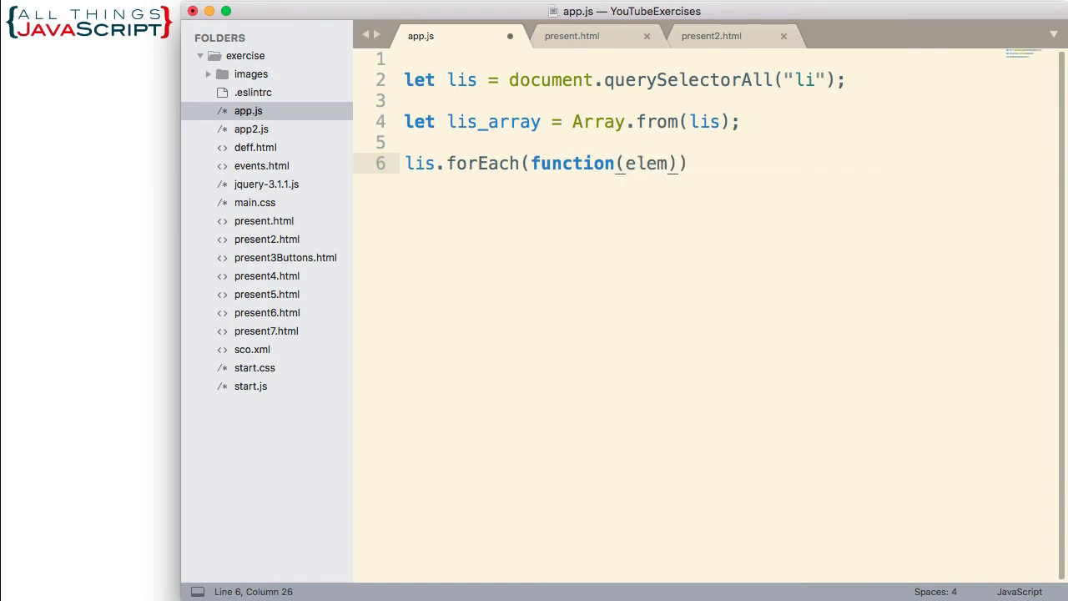
key(Right)
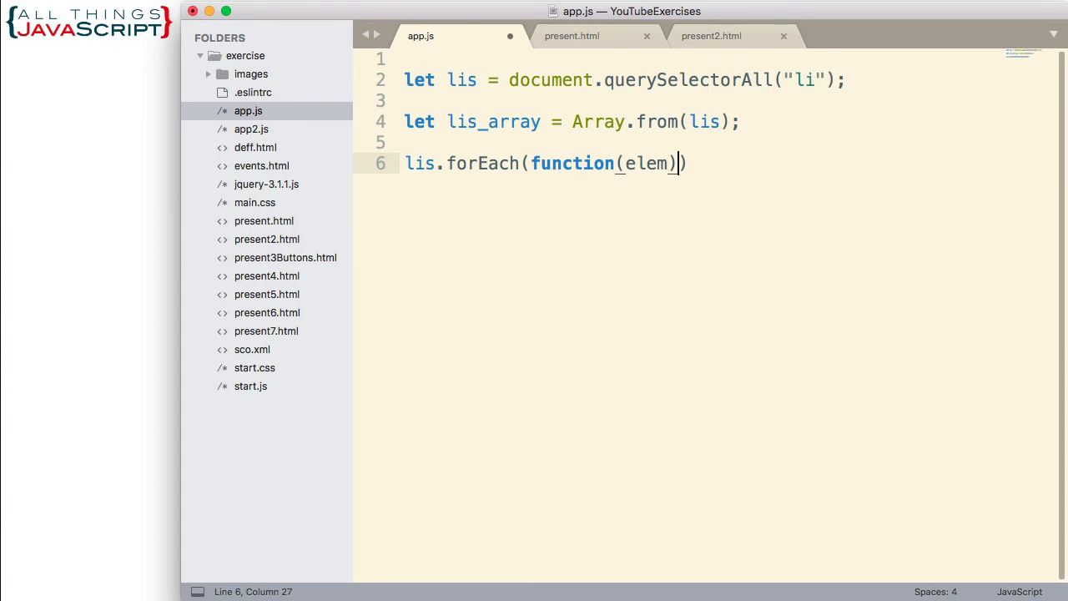
text({)
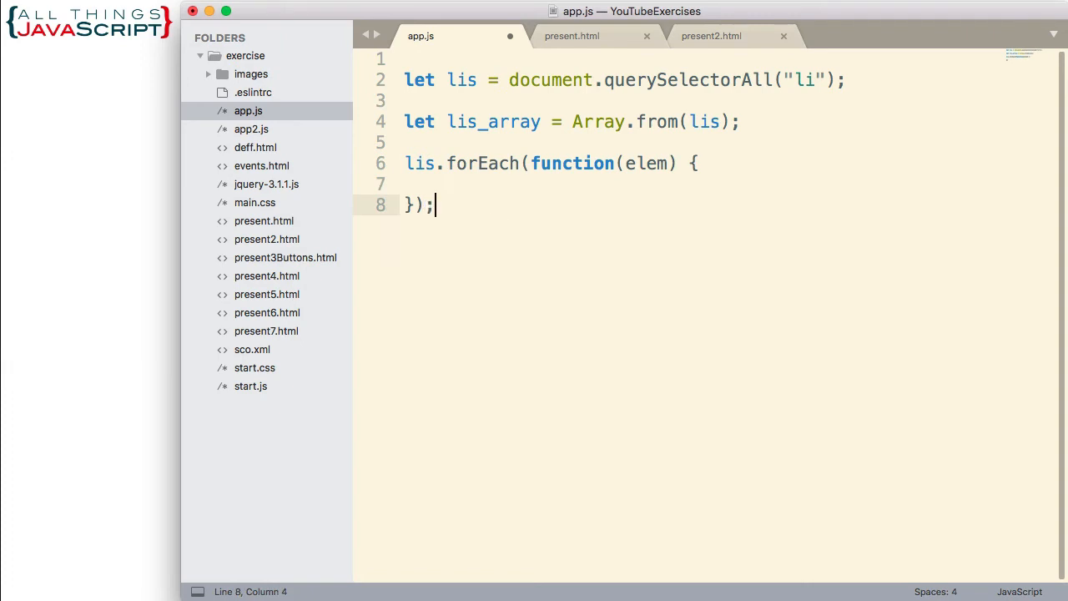
click(447, 183)
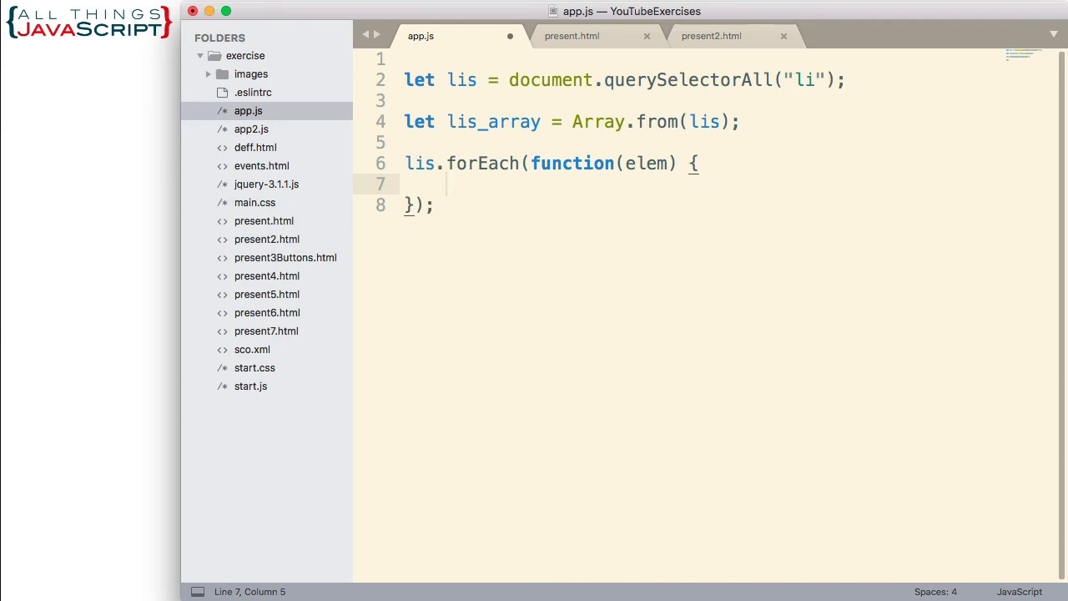
- Attach elem.addEventListener("click", function(e) { to each list item
text(elem.add)
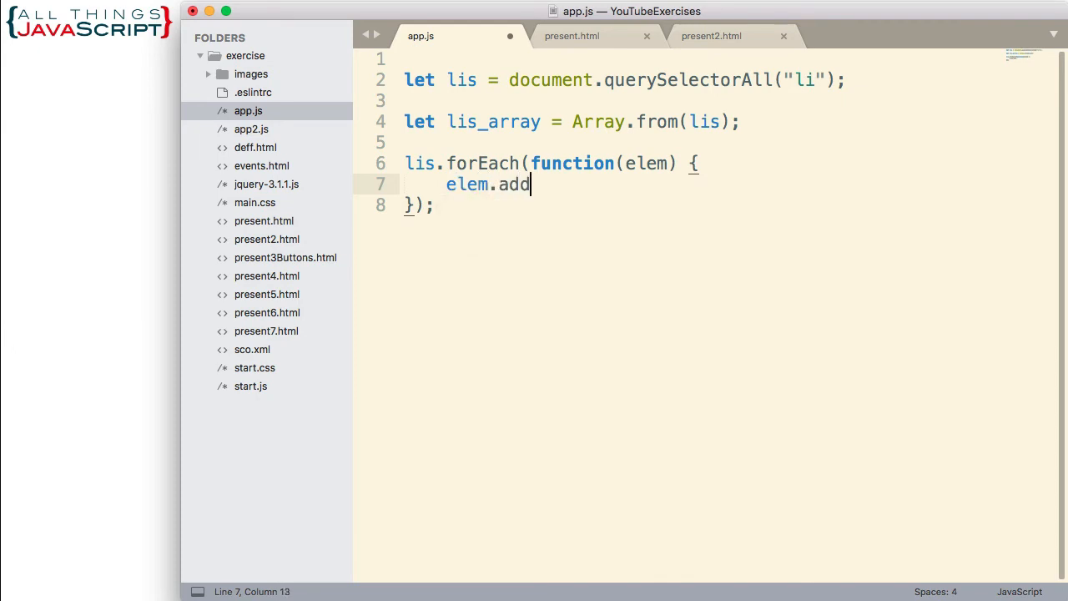
text(EventList)
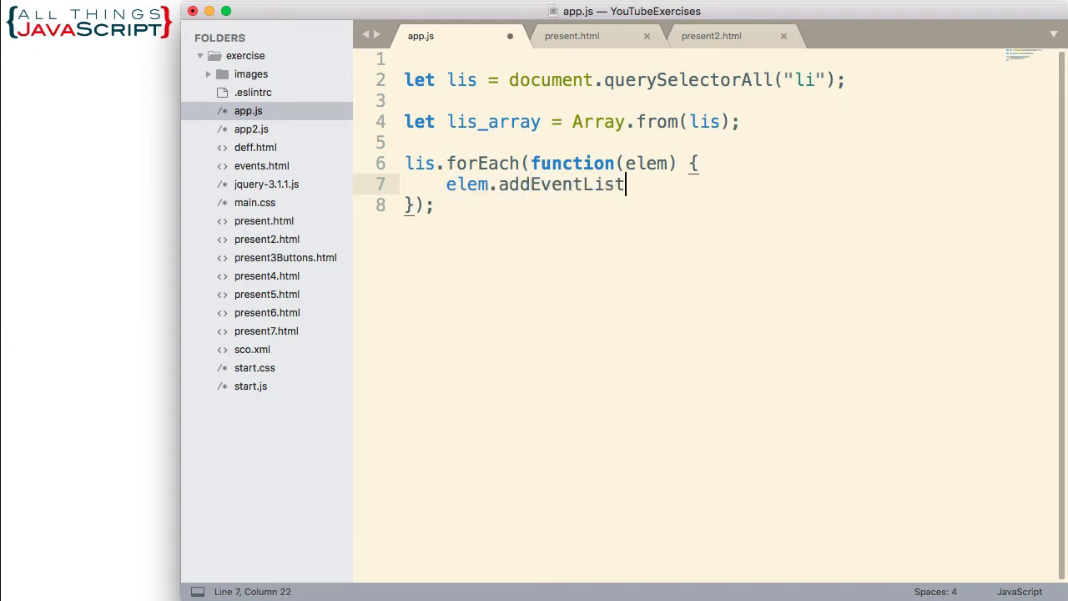
text(ener)
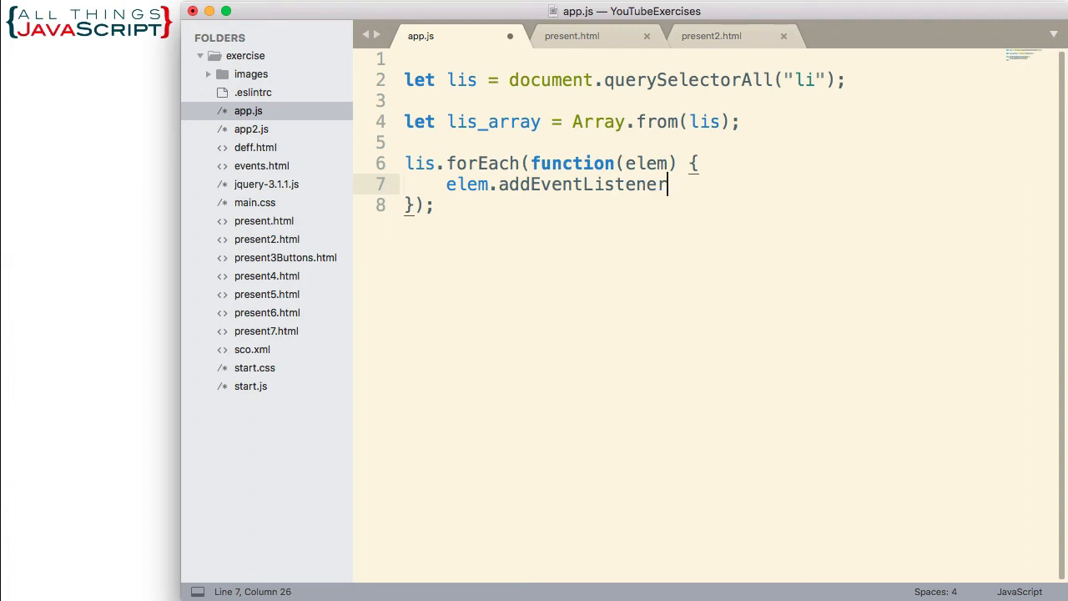
text(()
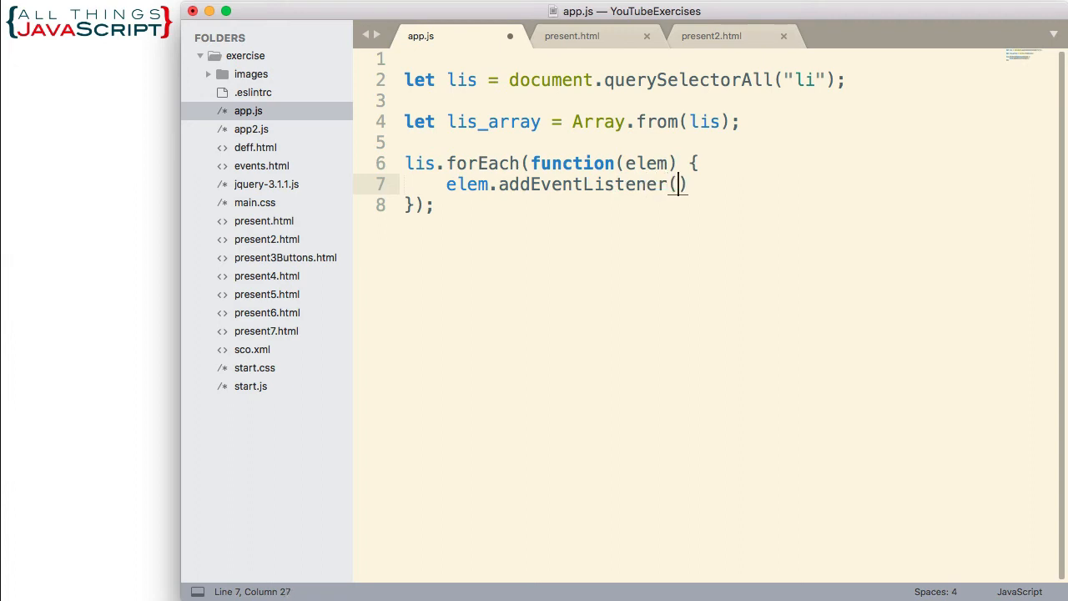
text("clin")
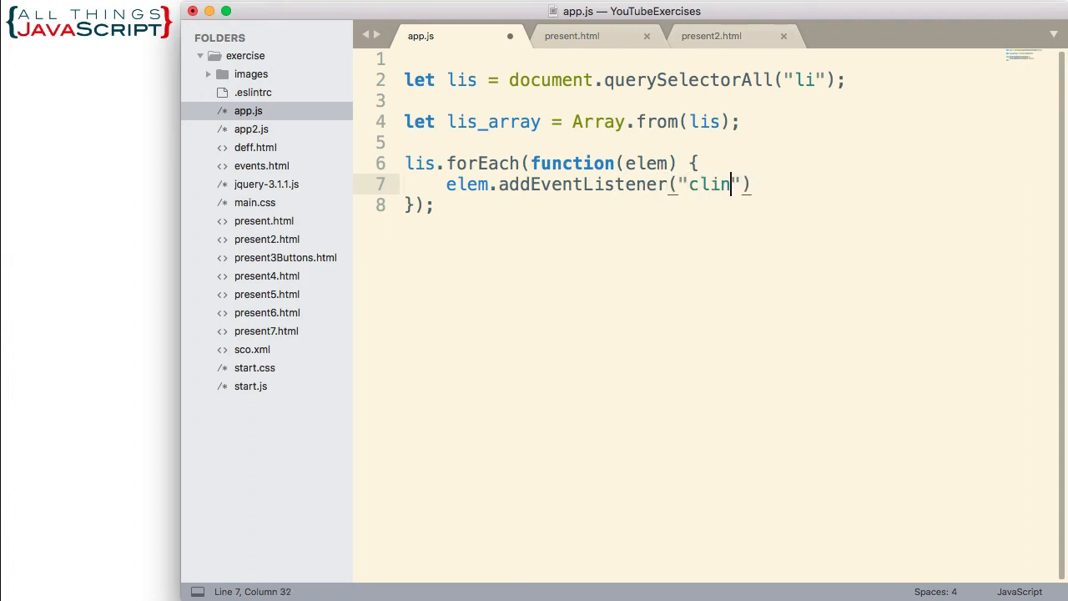
text(k)
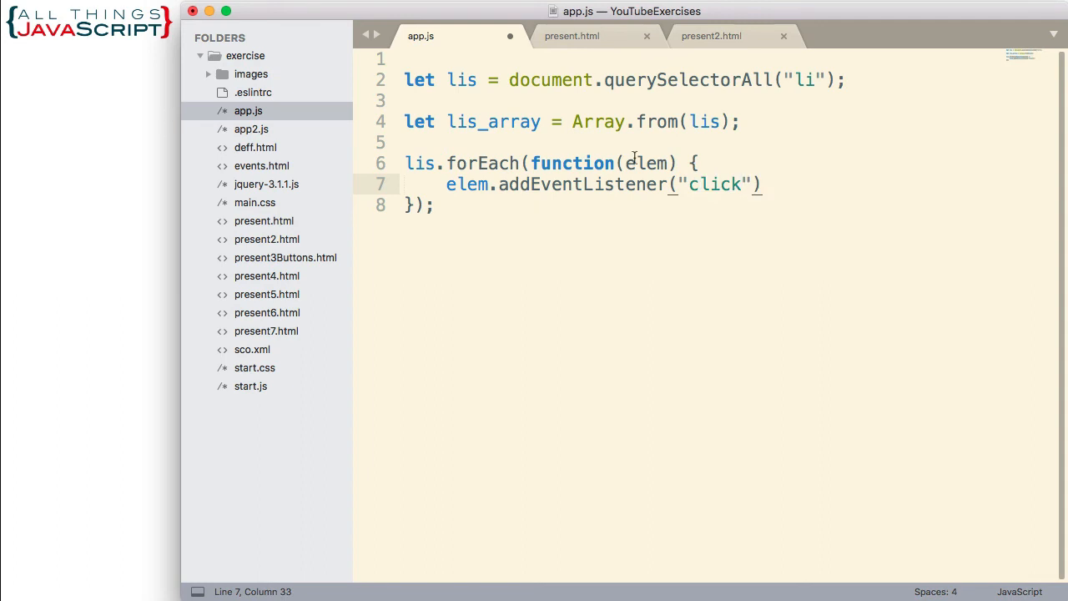
mouse_move(814, 203)
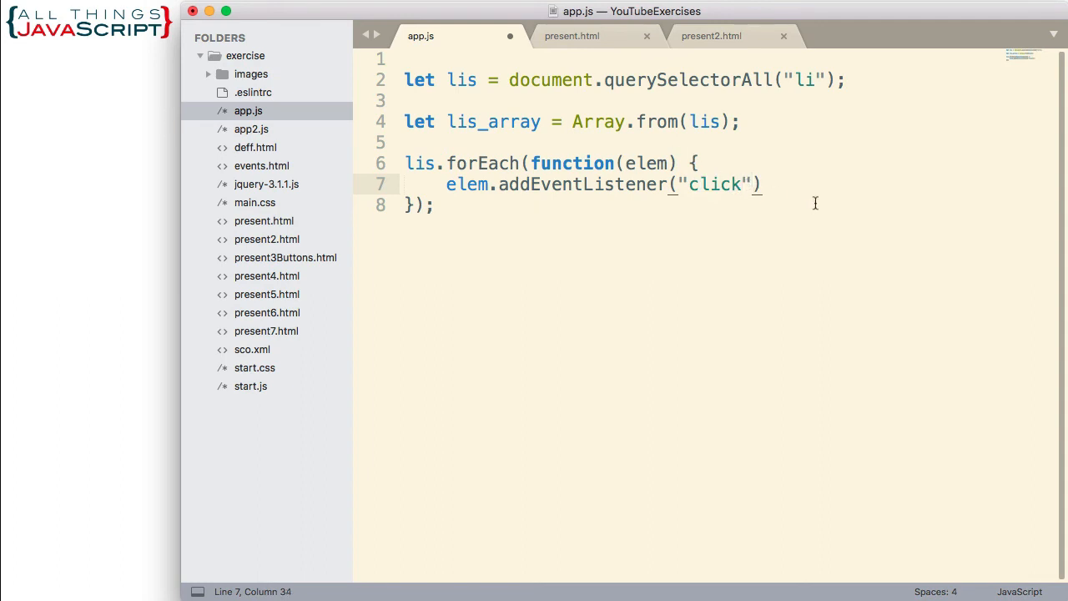
text(,)
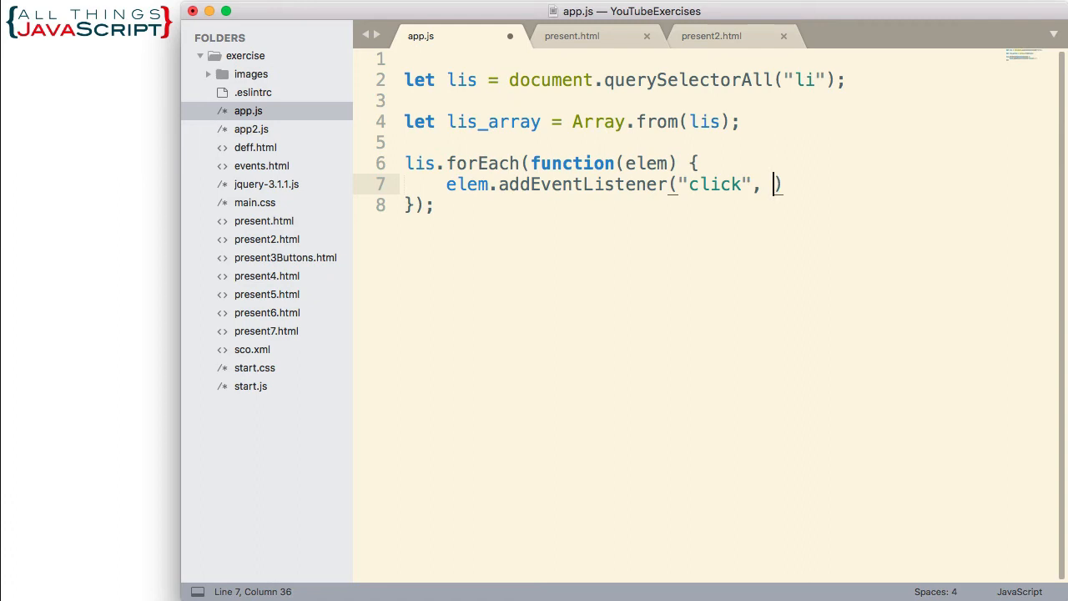
text(function)
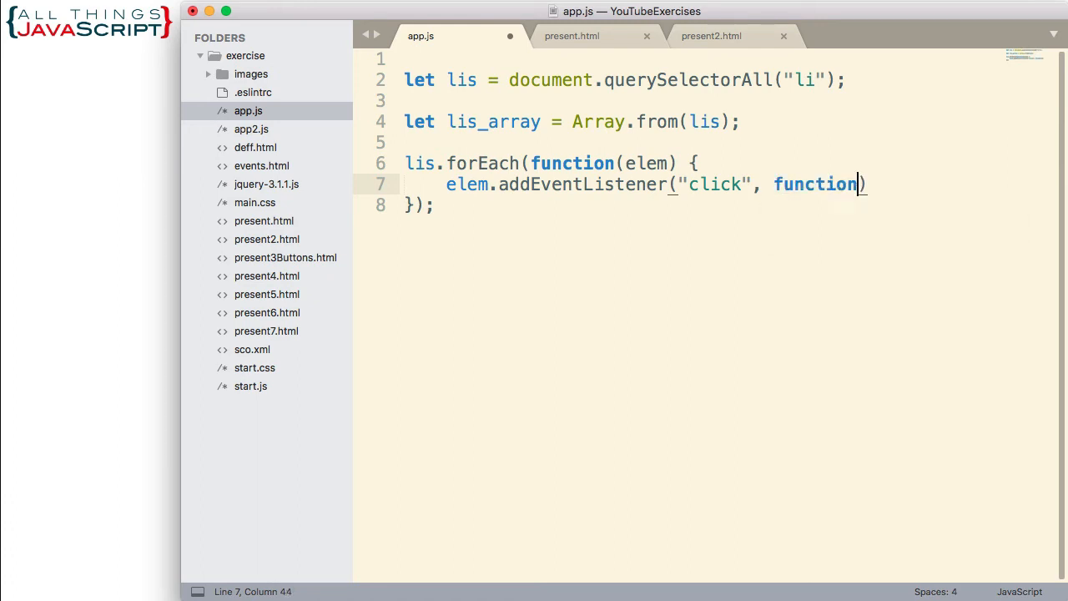
text((e)
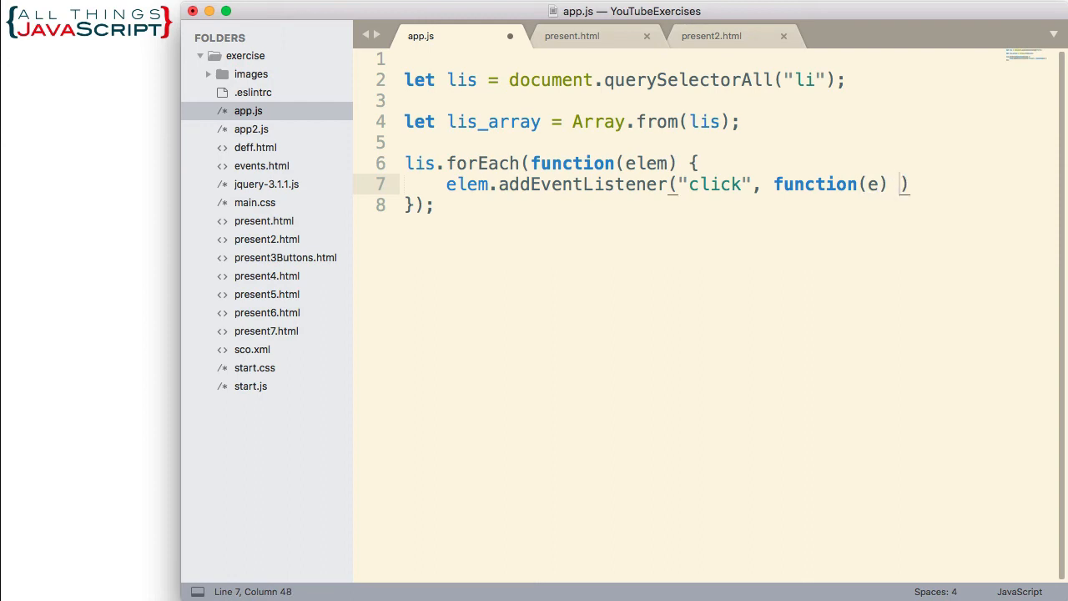
text({)
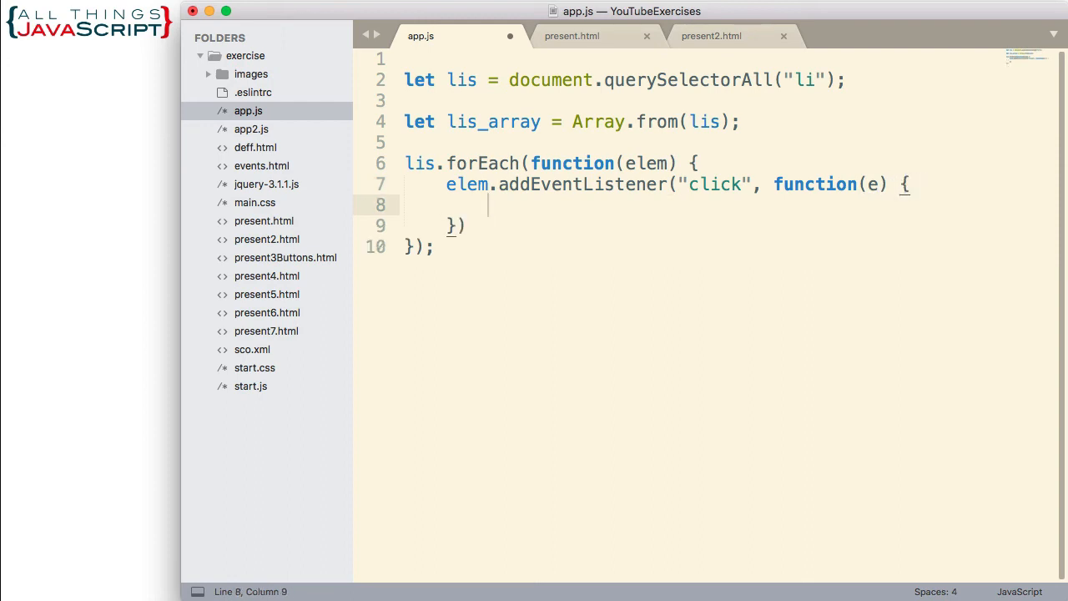
mouse_move(748, 246)
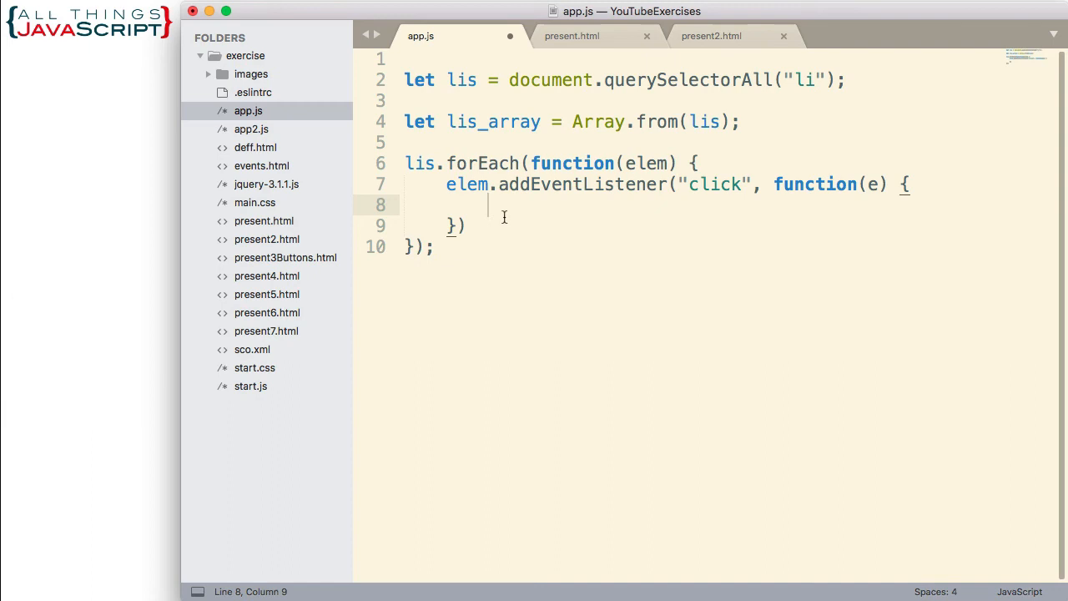
- Write the condition if (elem.dataset.show === "true") inside the click handler
text(if ()
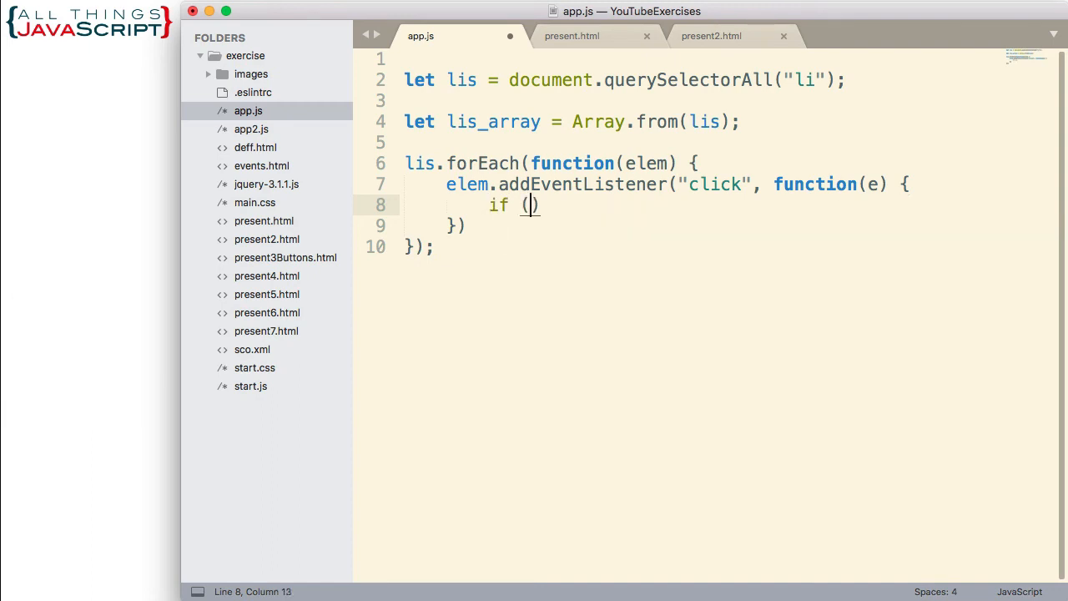
text(elem.)
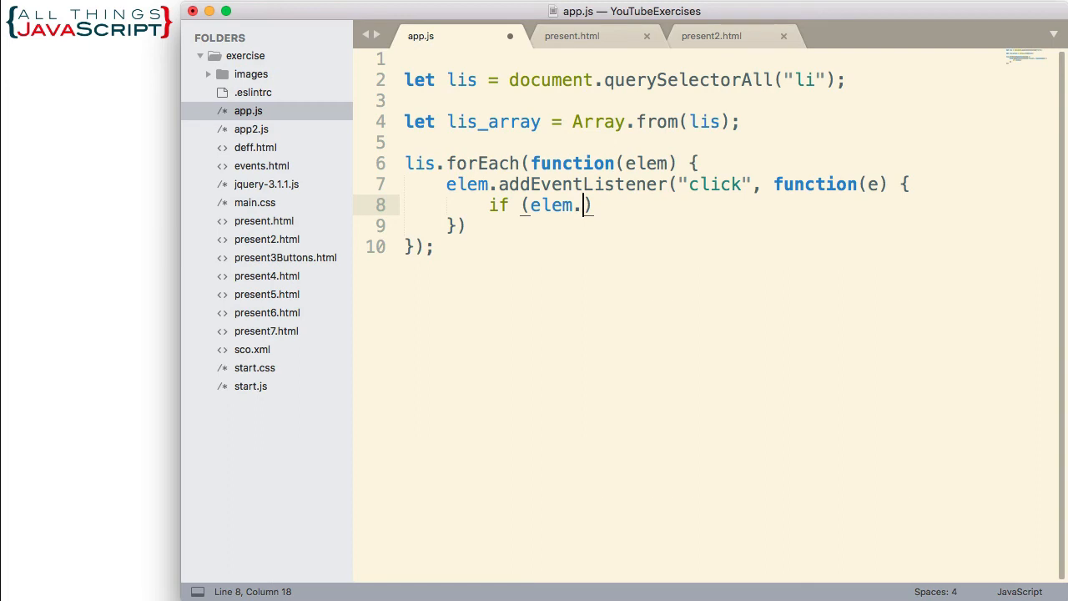
text(d)
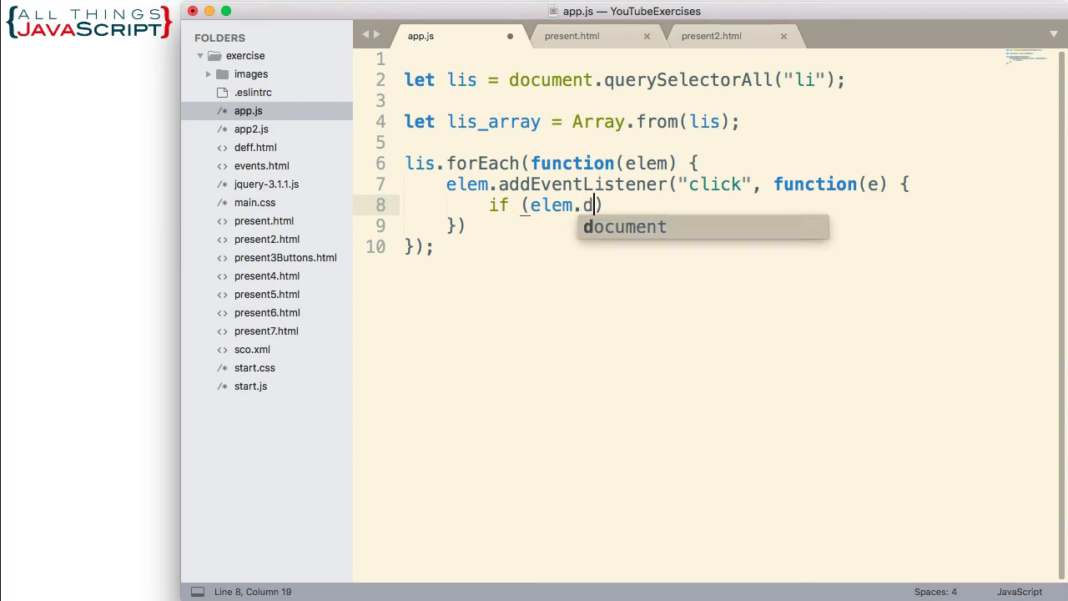
text(ataset)
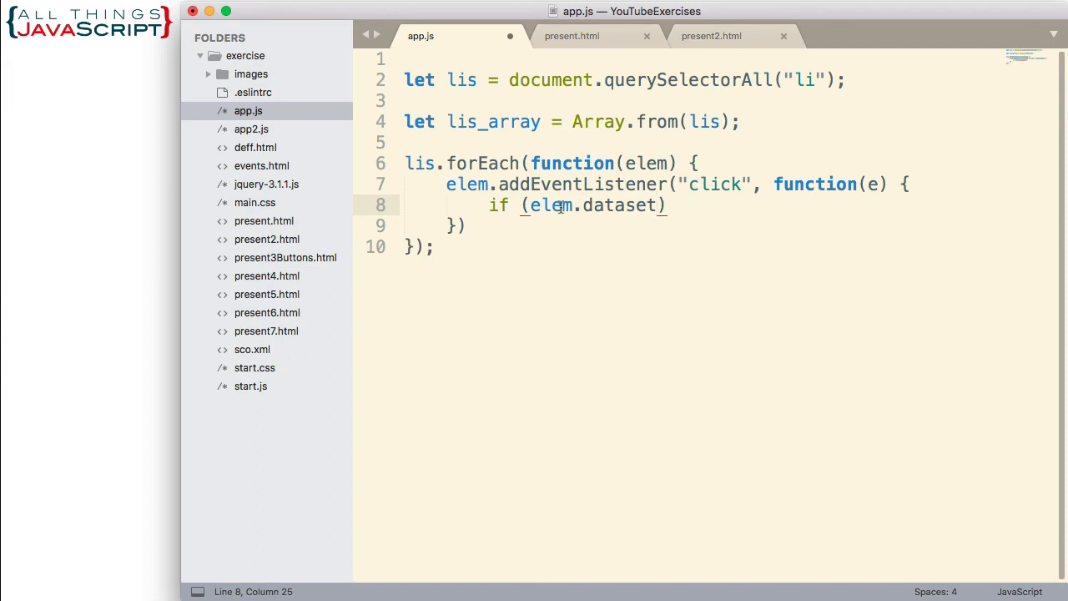
double_click(551, 205)
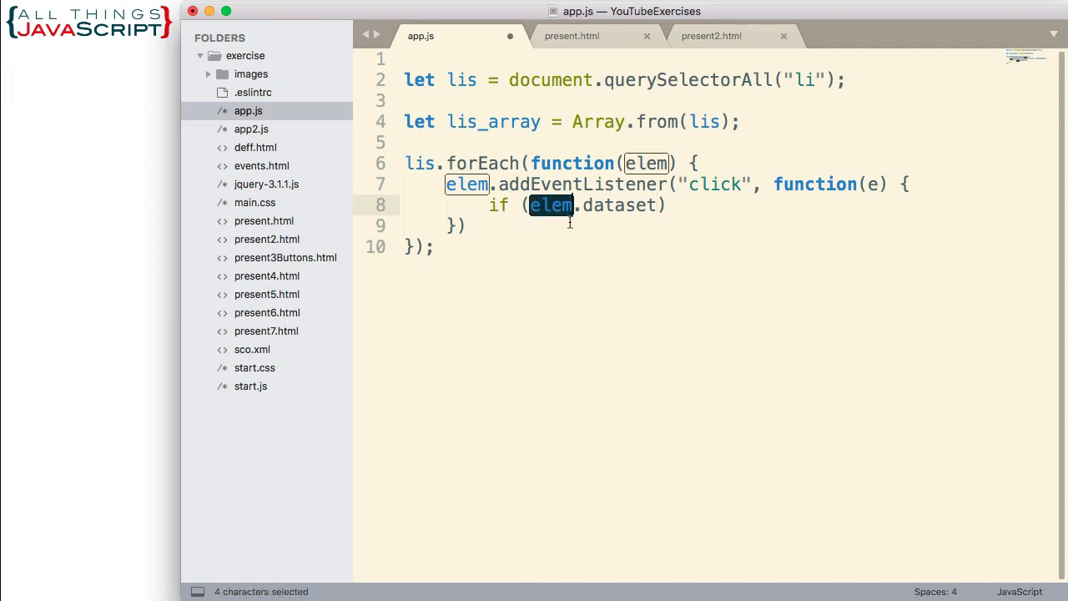
click(594, 205)
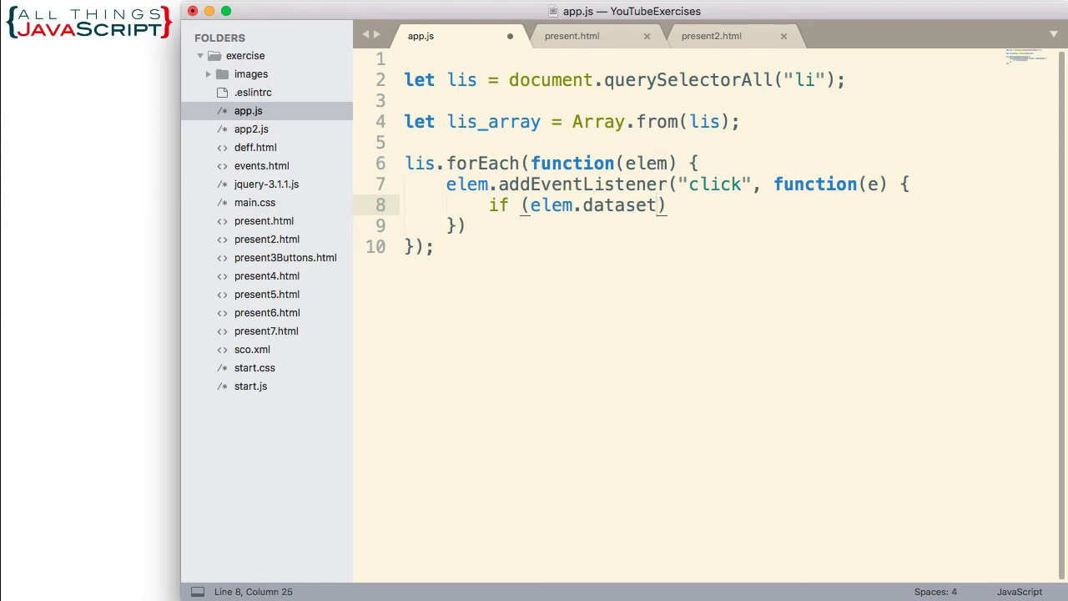
text(.show =)
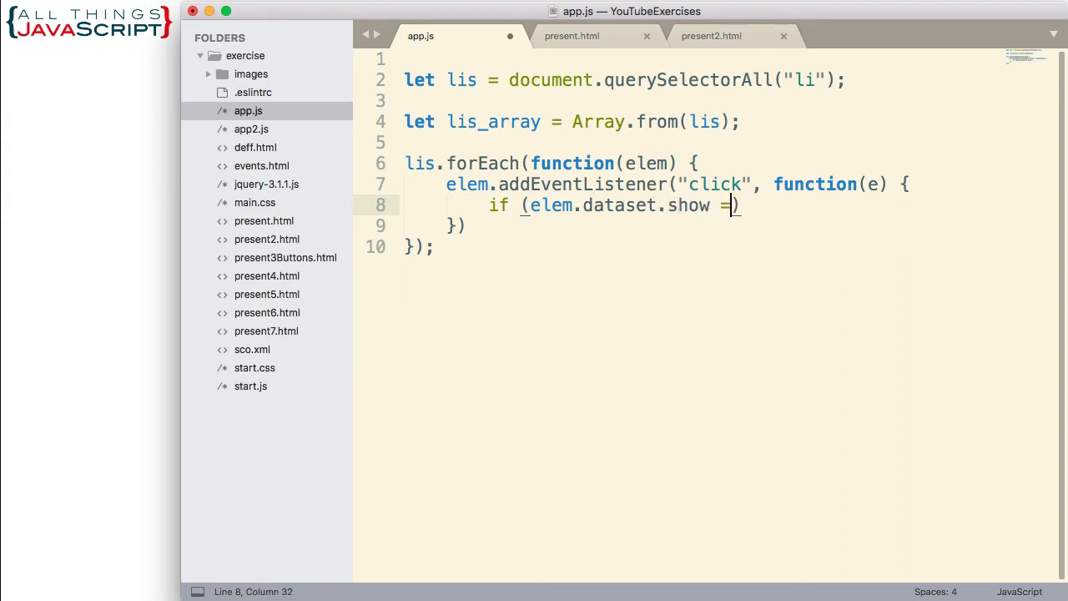
text(== "true")
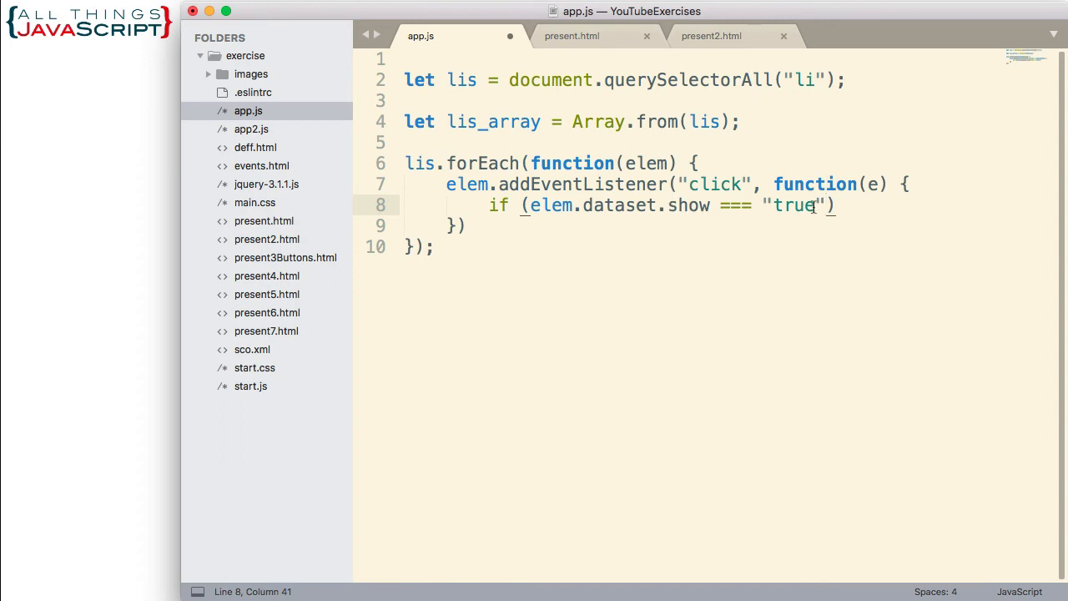
text())
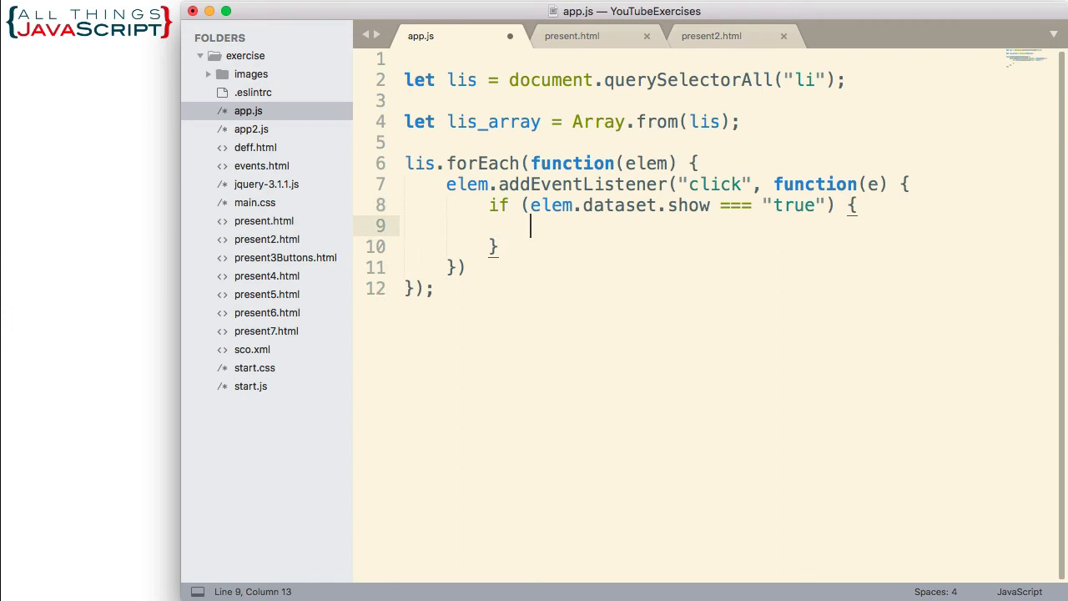
mouse_move(808, 273)
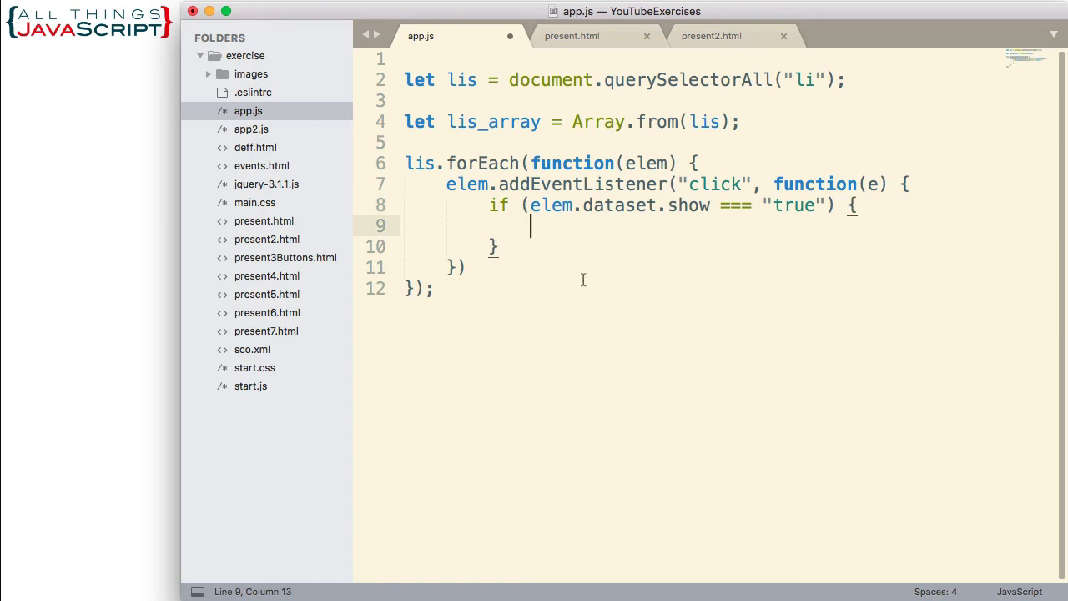
- Inside the if block set elem.innerHTML = elem.dataset.text; and point out the show property
text(elem.in)
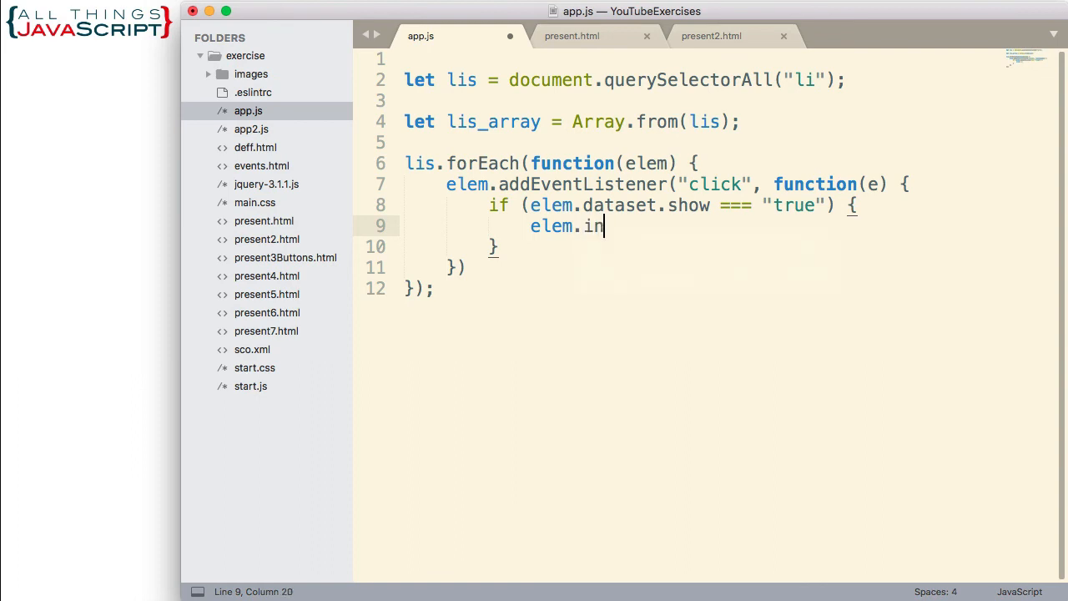
text(nerHTML)
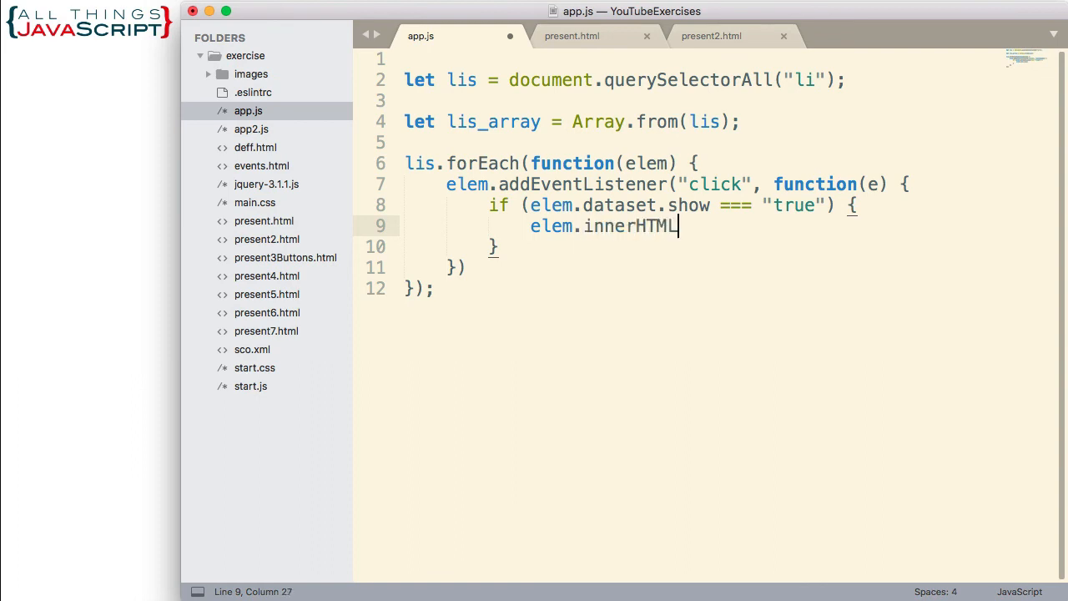
text(=)
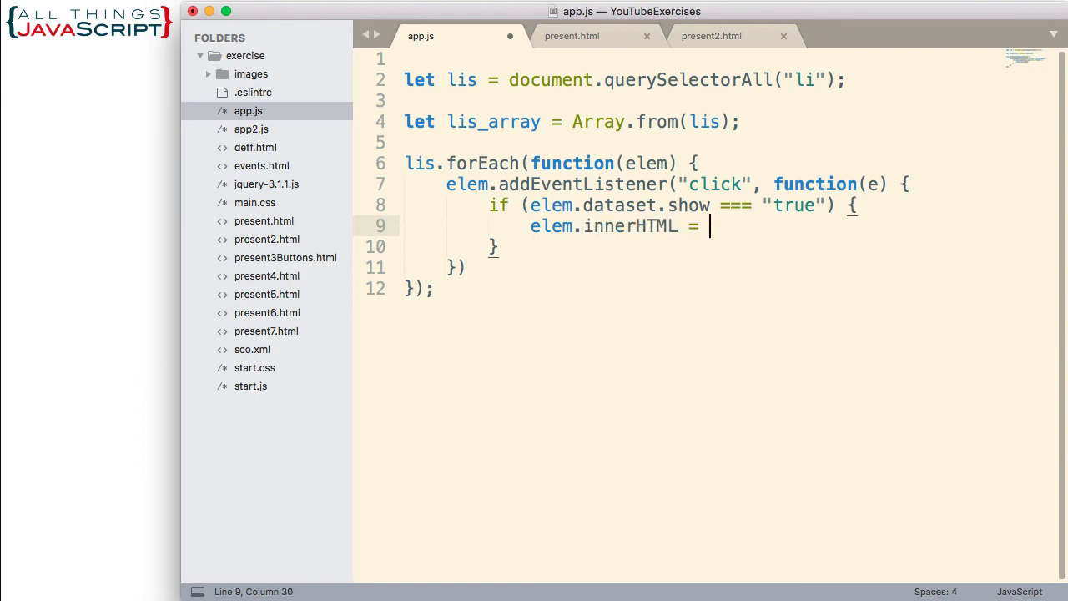
text(elem.d)
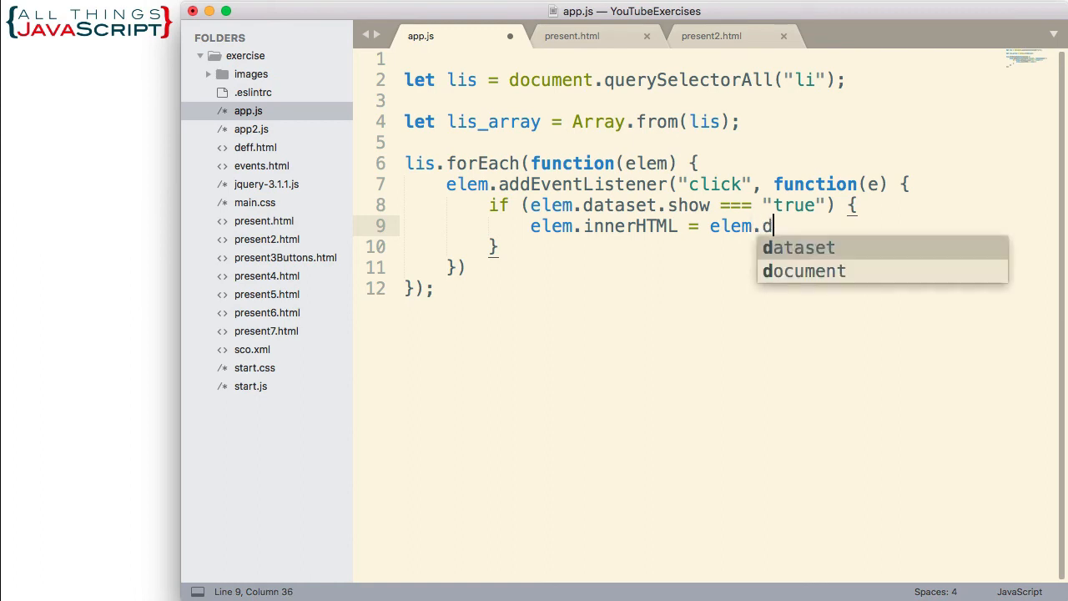
text(ataset.)
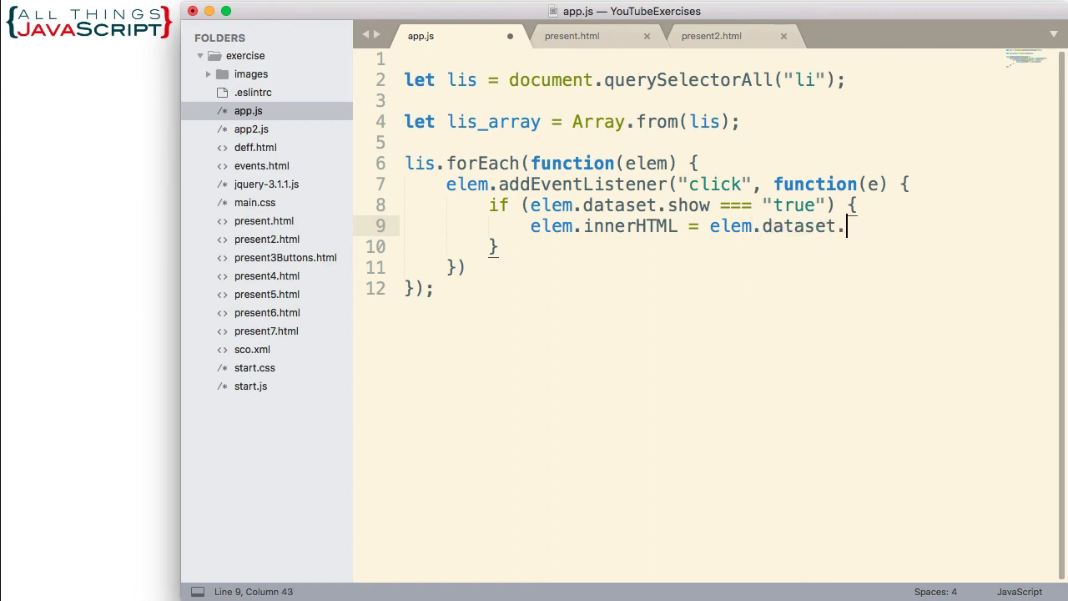
text(text)
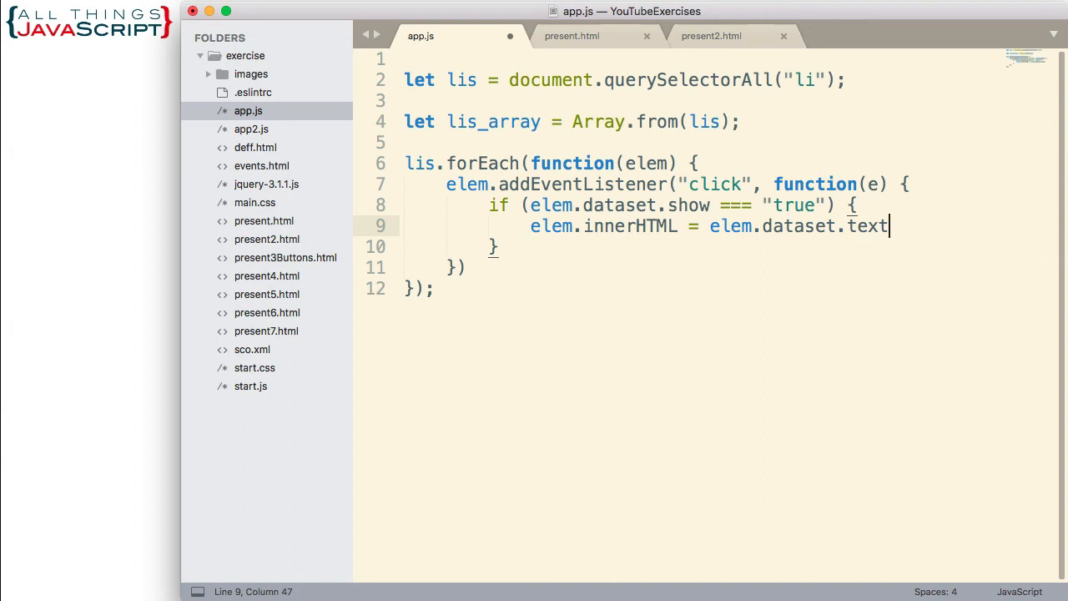
text(;)
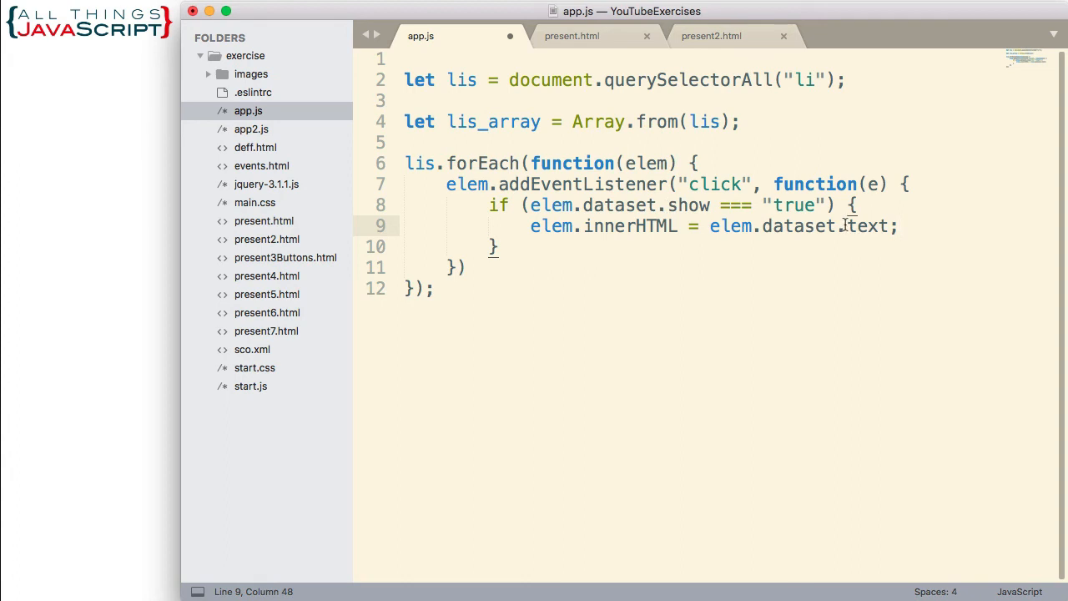
double_click(689, 205)
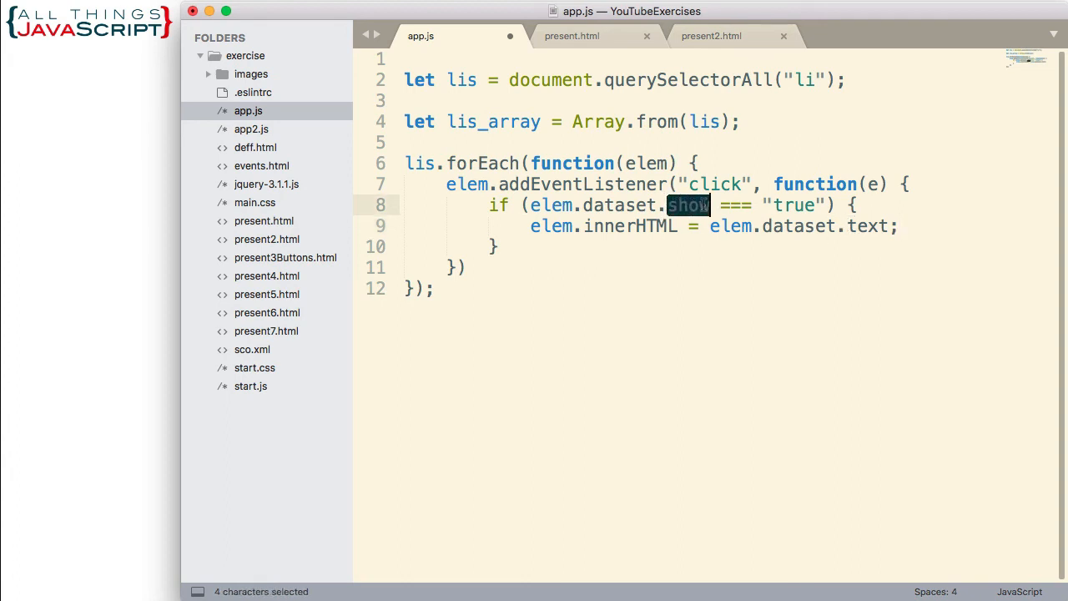
click(705, 270)
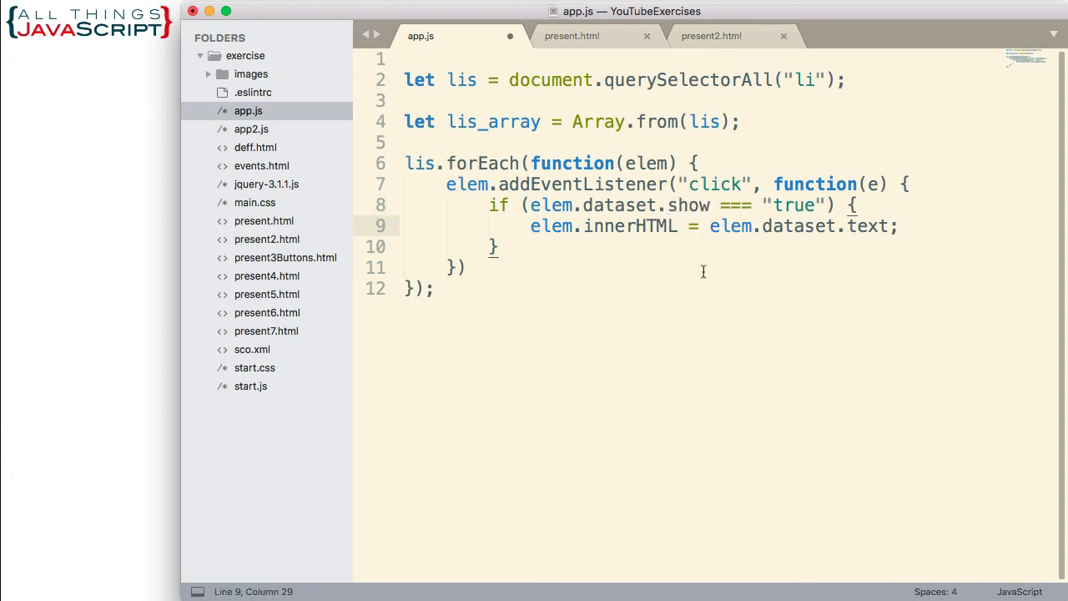
mouse_move(646, 272)
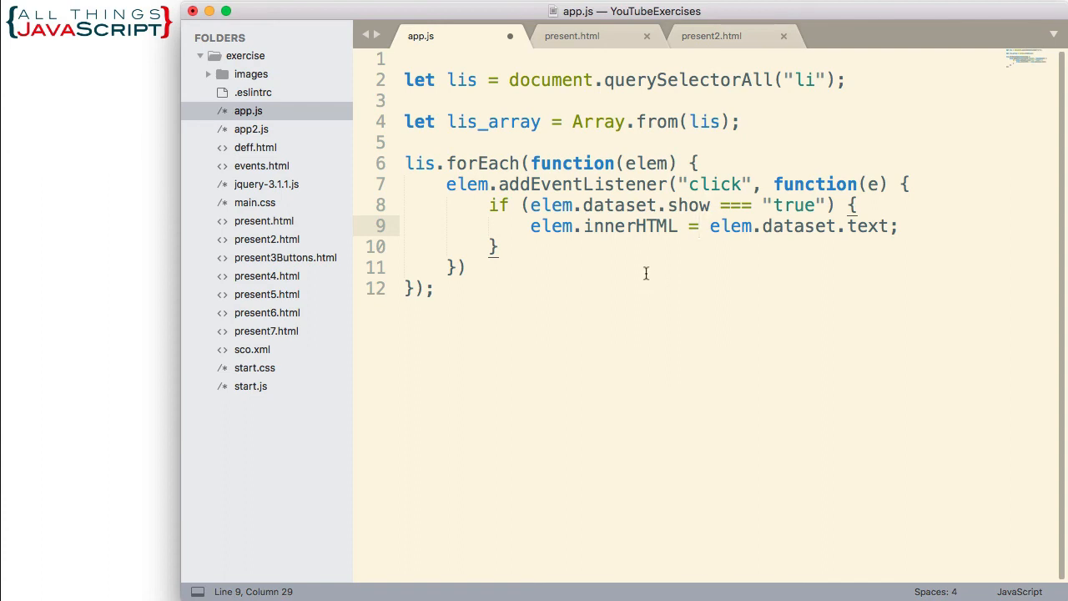
mouse_move(524, 243)
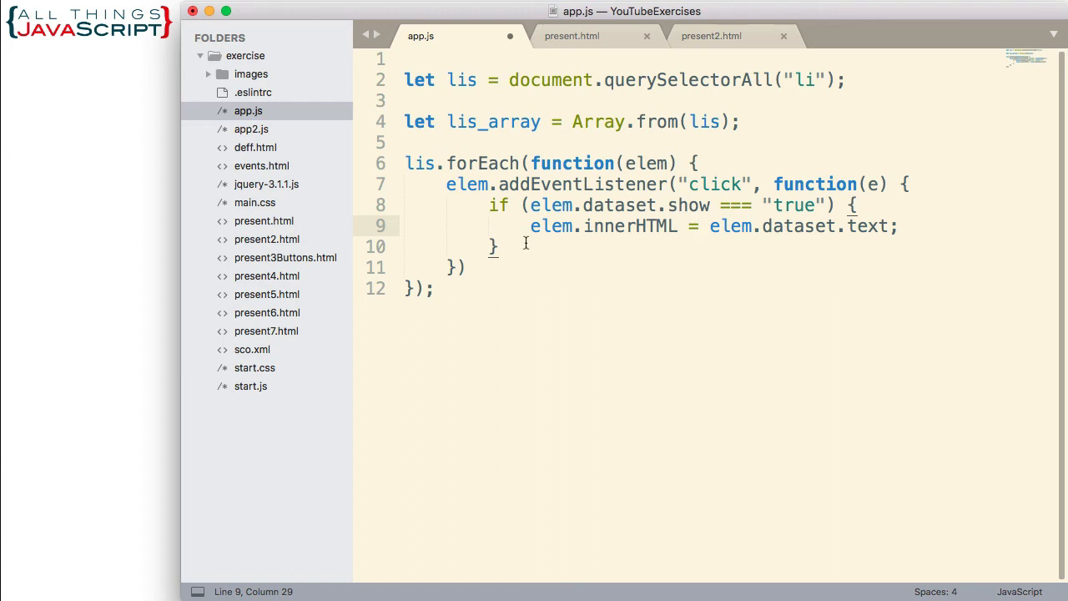
mouse_move(686, 207)
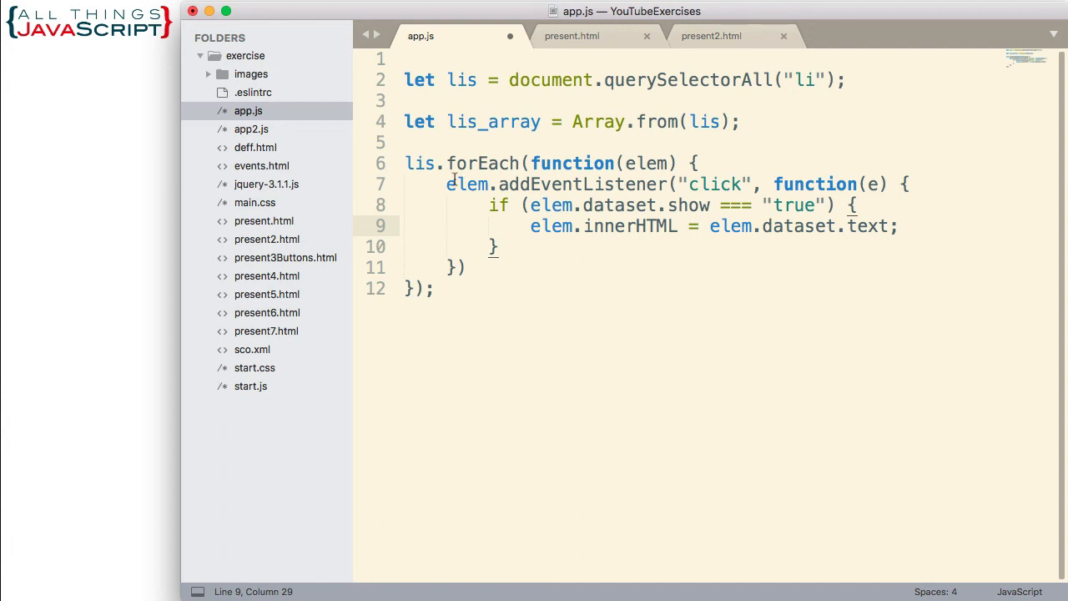
mouse_move(547, 247)
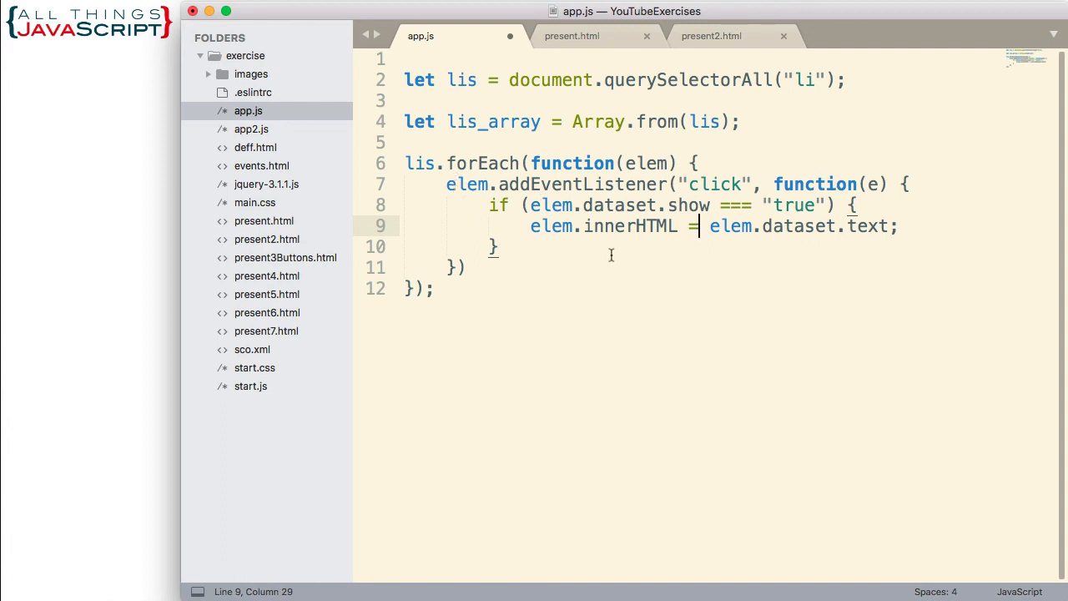
mouse_move(598, 257)
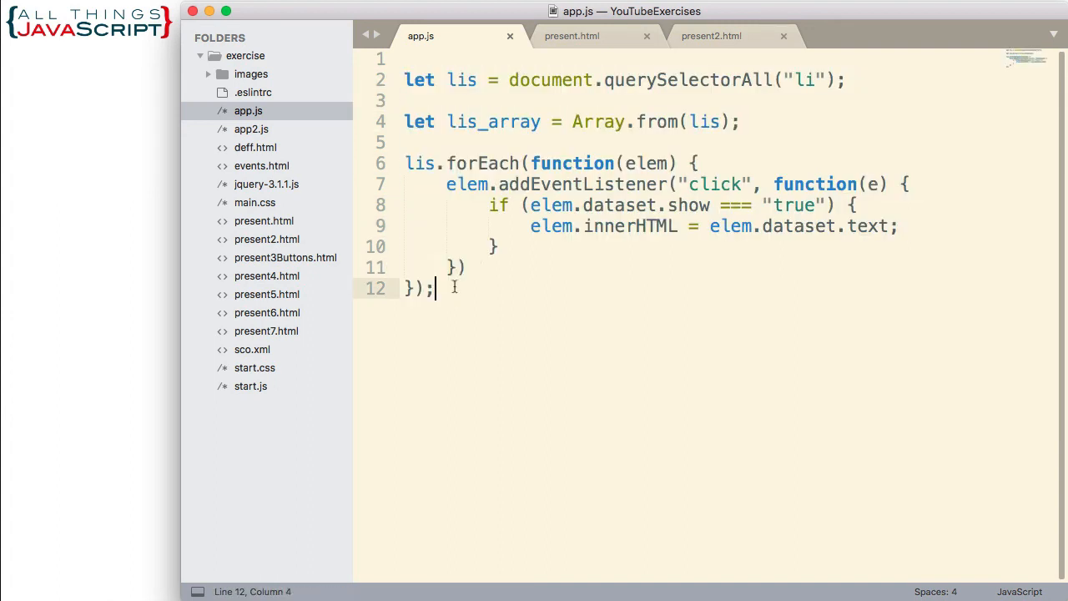
- Mark the if block in app.js, then return to present2.html and highlight the first item's data-show attribute
drag(490, 205, 501, 247)
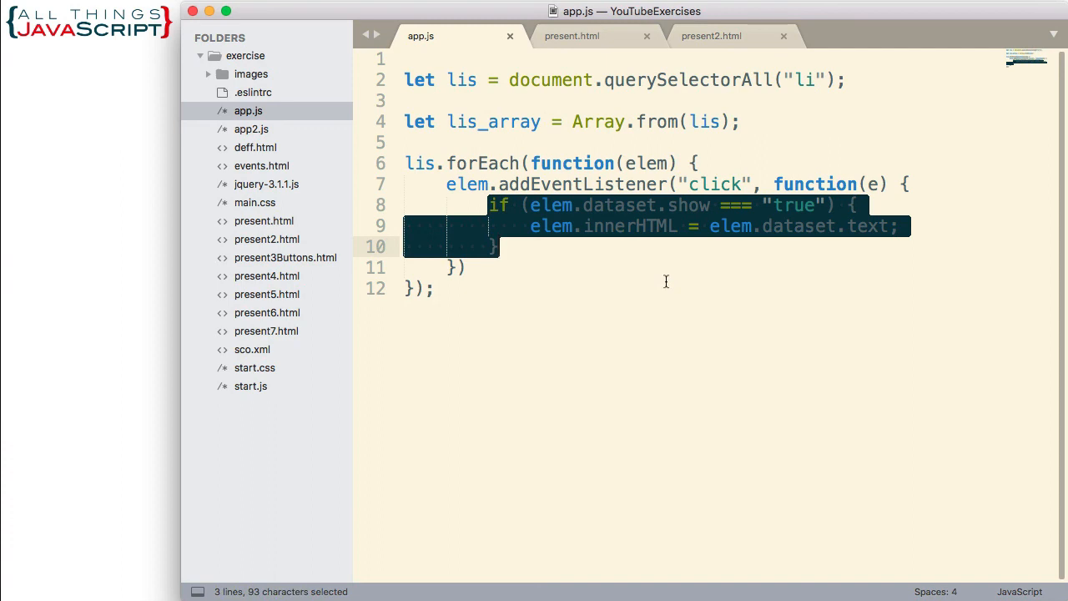
click(497, 247)
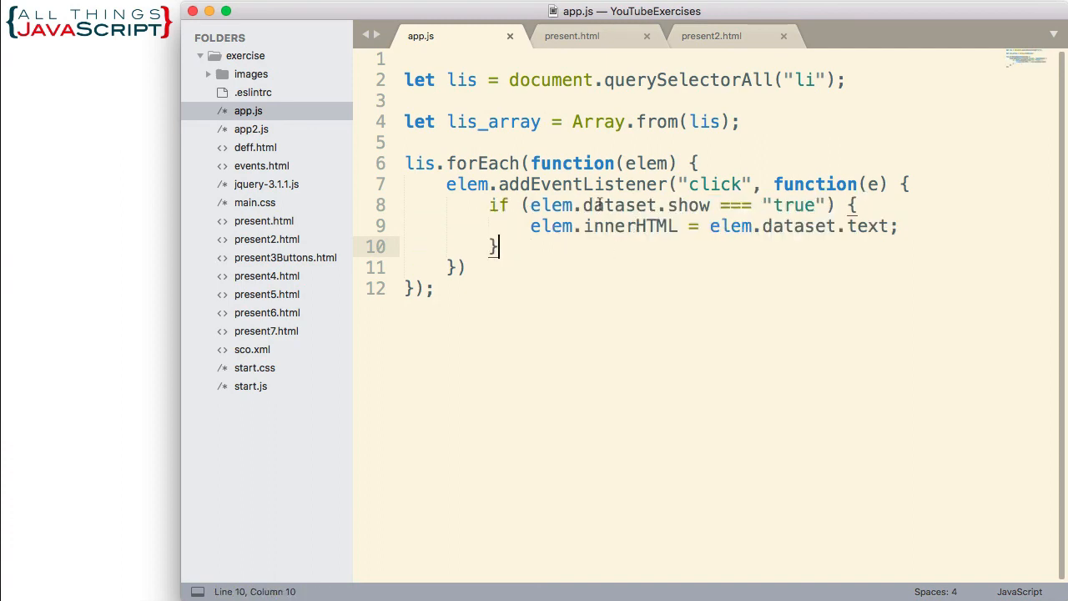
click(571, 37)
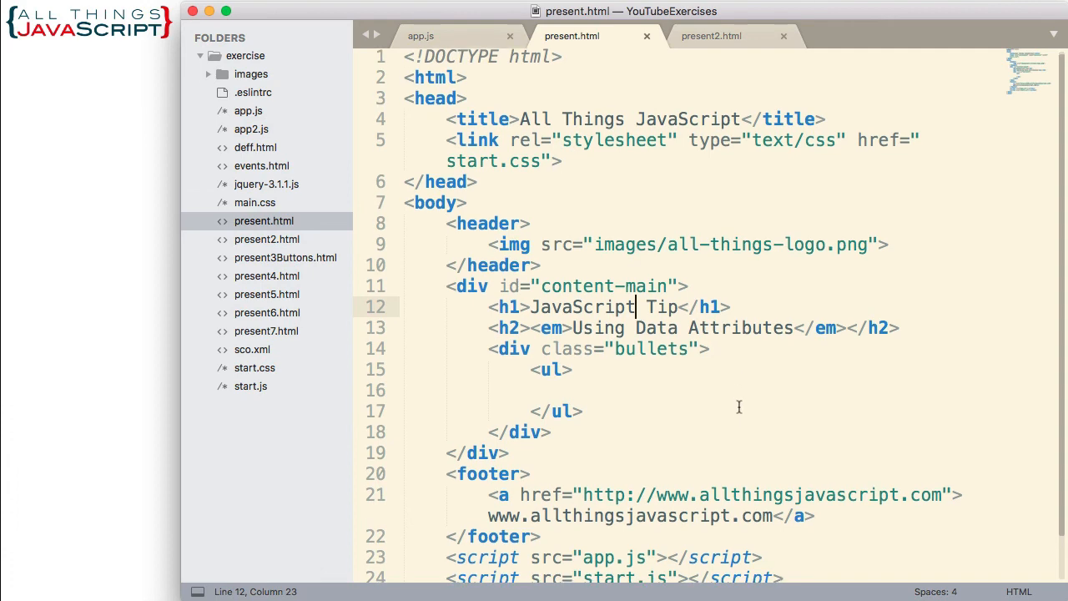
click(712, 37)
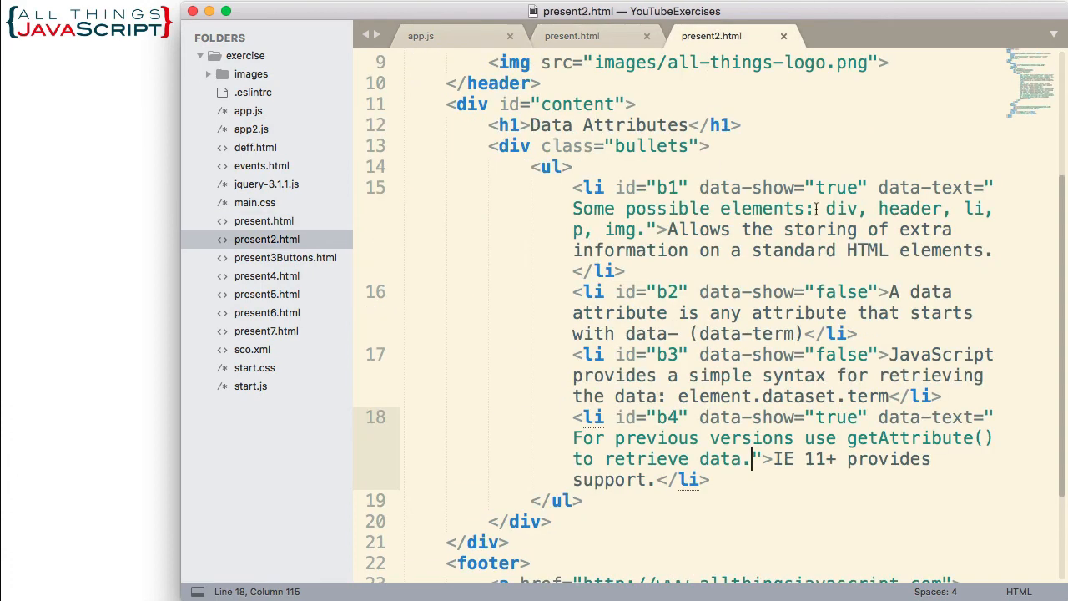
double_click(704, 187)
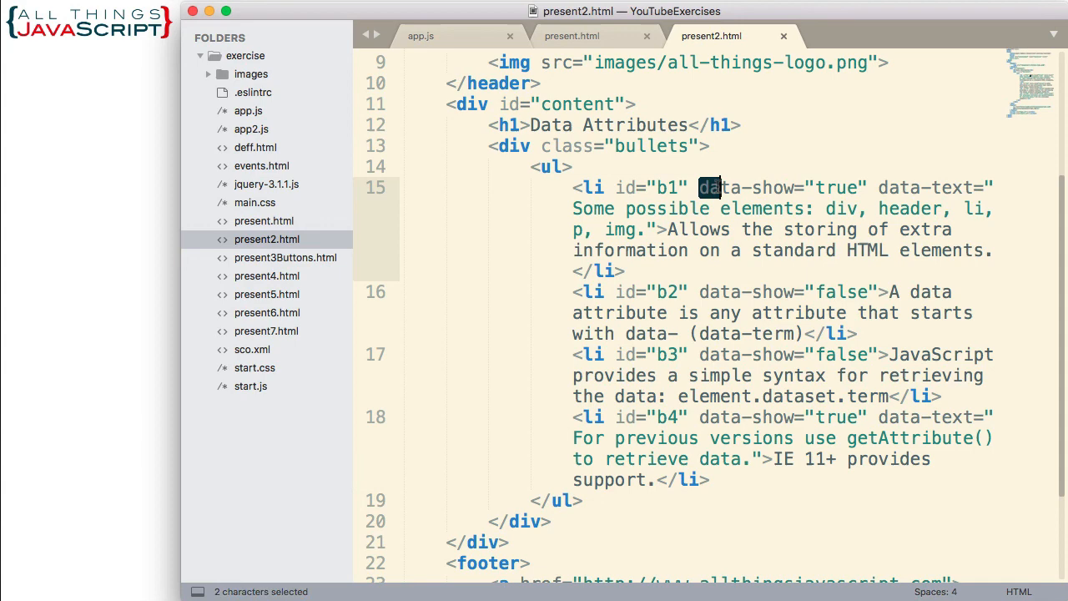